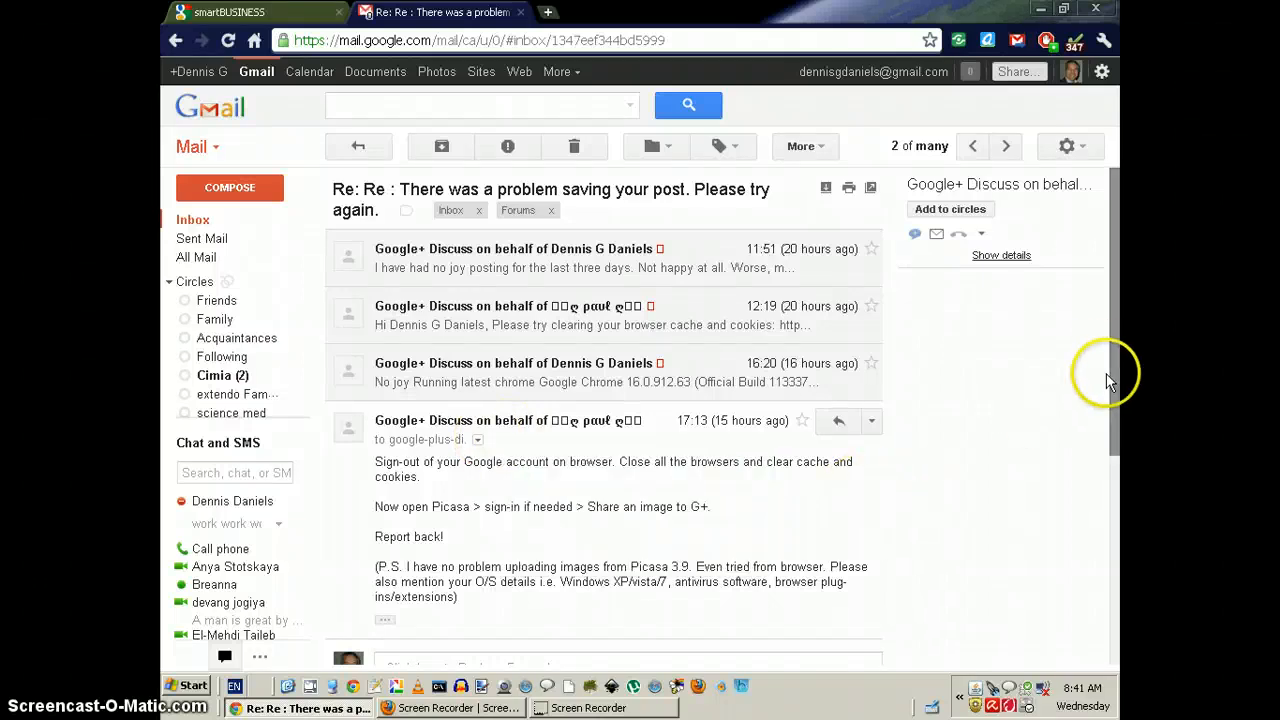
Search Chrome settings for 'cache' and erase all browsing history, downloads, cache and cookies.
{"action": "scroll", "scroll_direction": "down", "scroll_amount": 3}
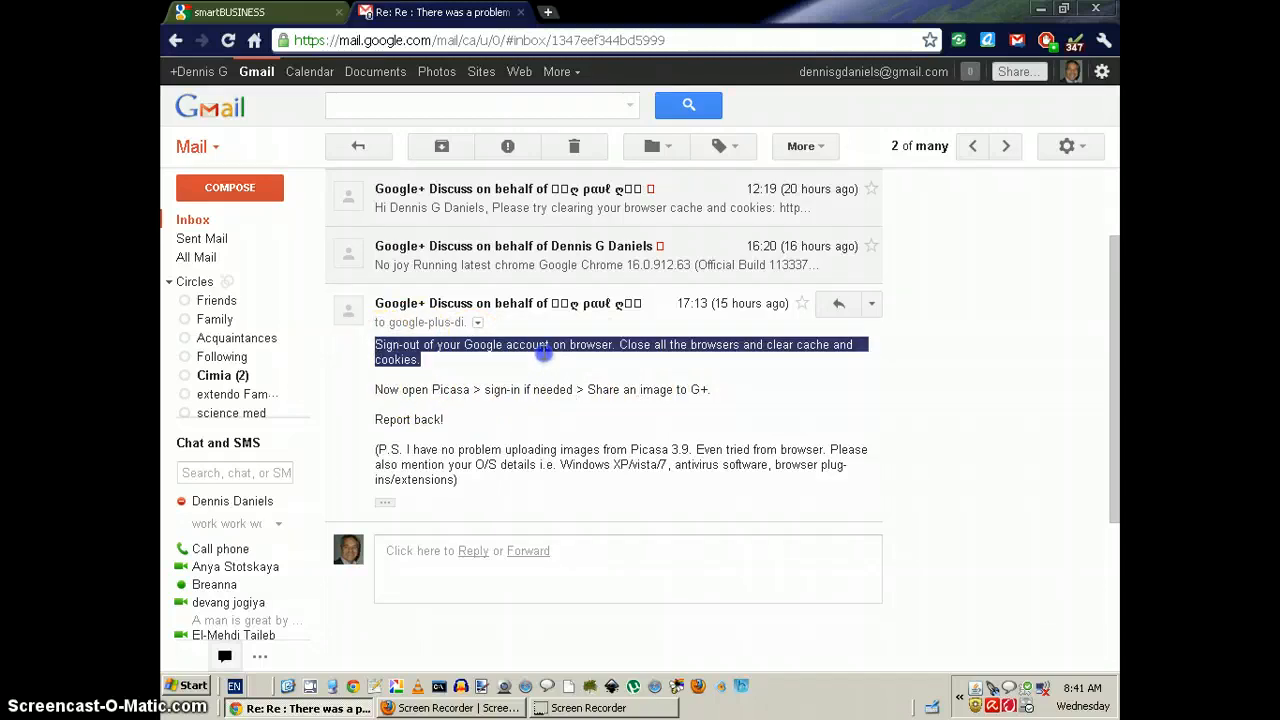
{"action": "mouse_move", "coordinate": [680, 365]}
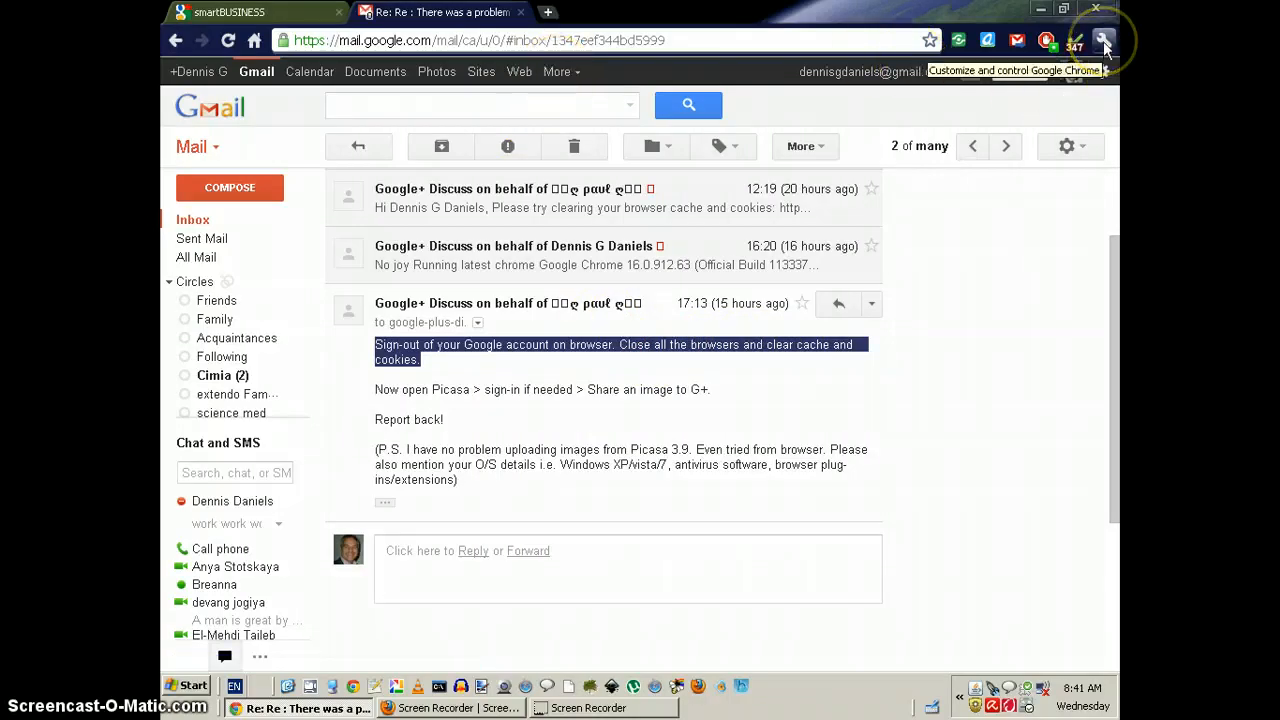
{"action": "left_click", "coordinate": [1104, 40]}
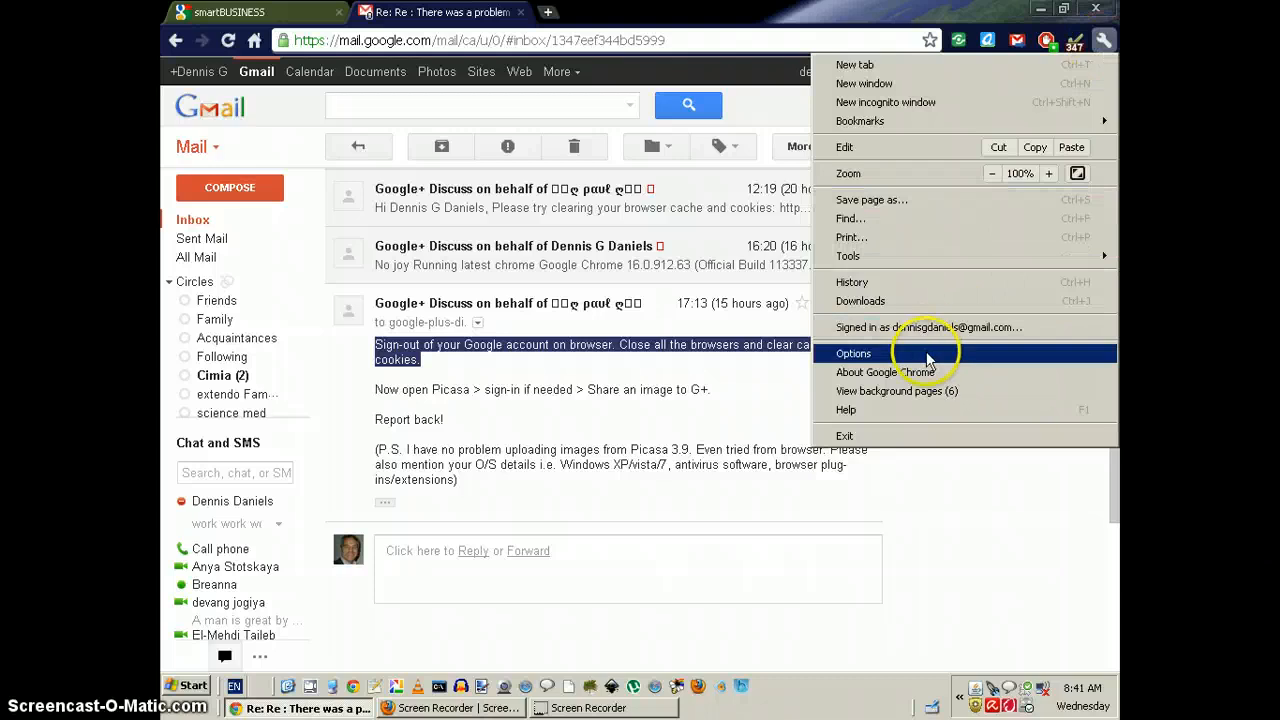
{"action": "left_click", "coordinate": [853, 353]}
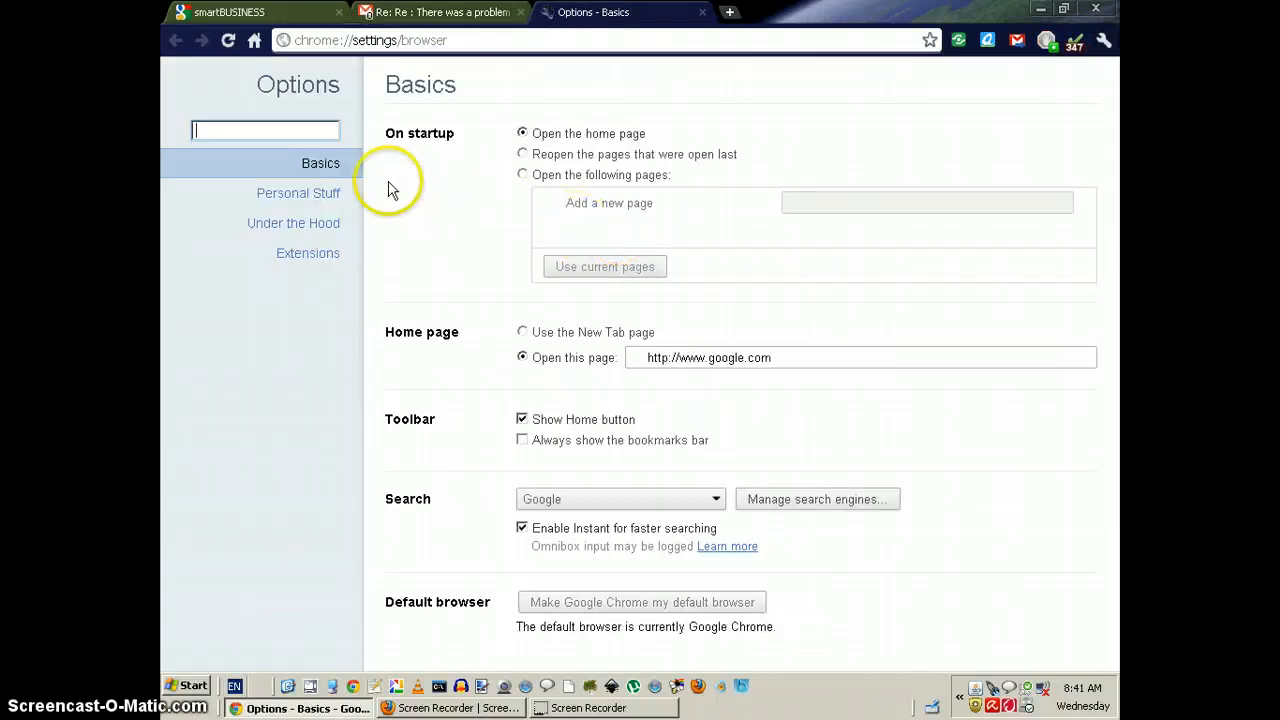
{"action": "type", "text": "cah"}
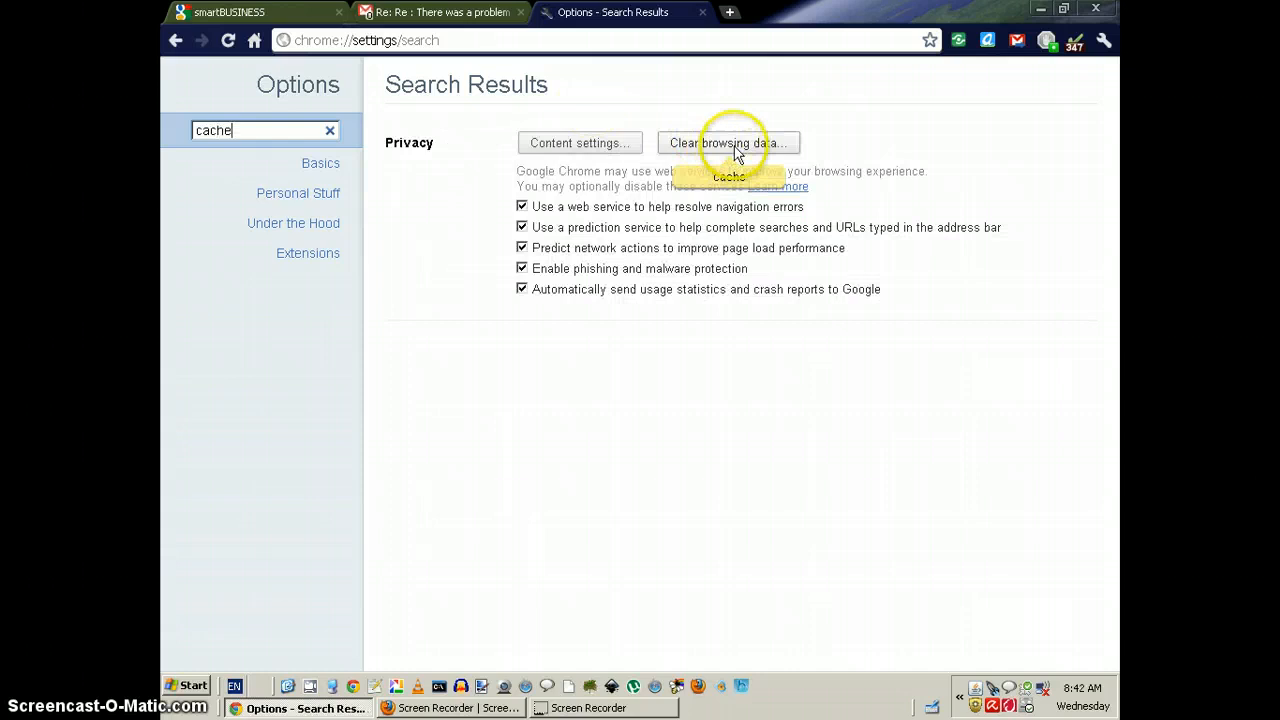
{"action": "left_click", "coordinate": [728, 142]}
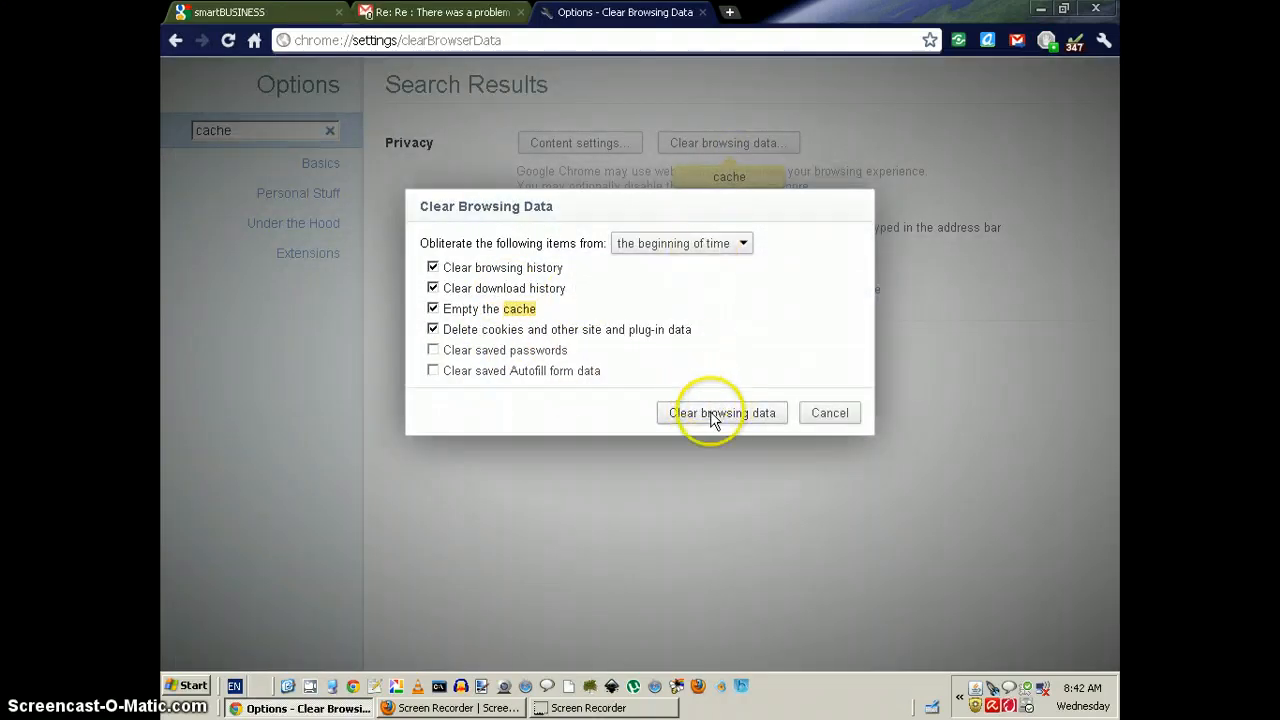
{"action": "left_click", "coordinate": [721, 412]}
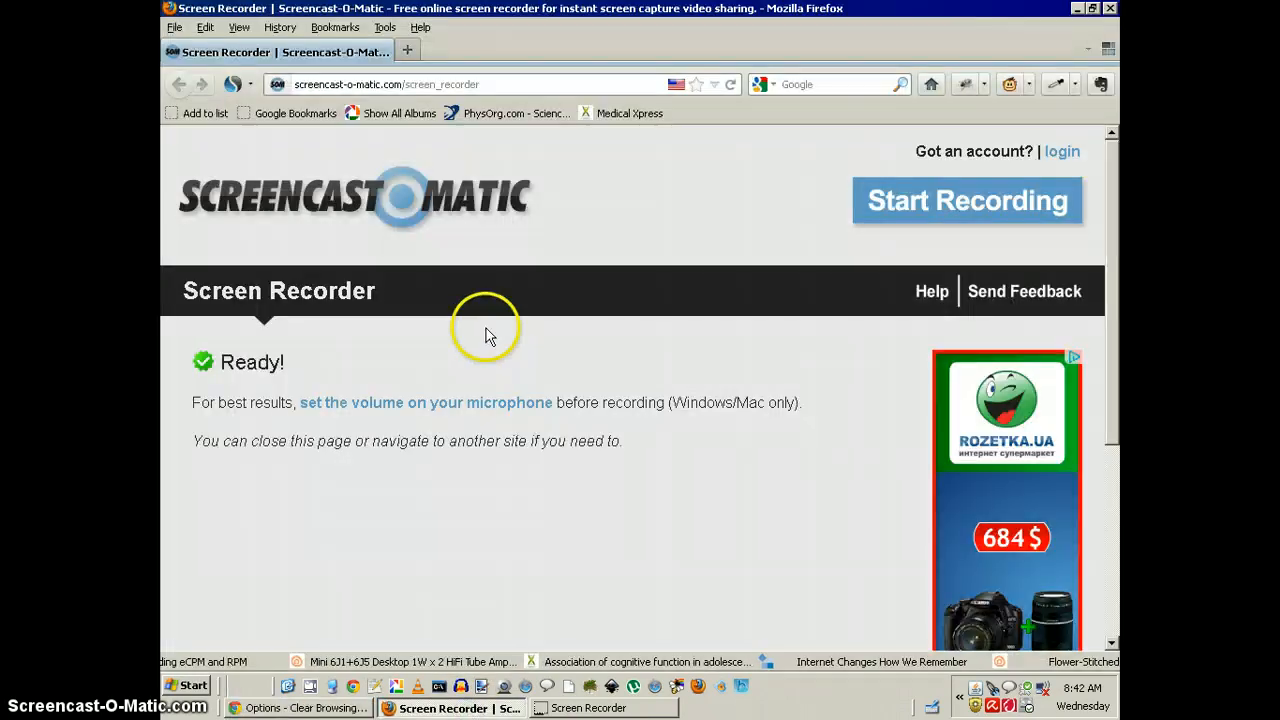
Open the SimilarWeb add-on options from Firefox's Tools menu and cancel without changes.
{"action": "left_click", "coordinate": [385, 27]}
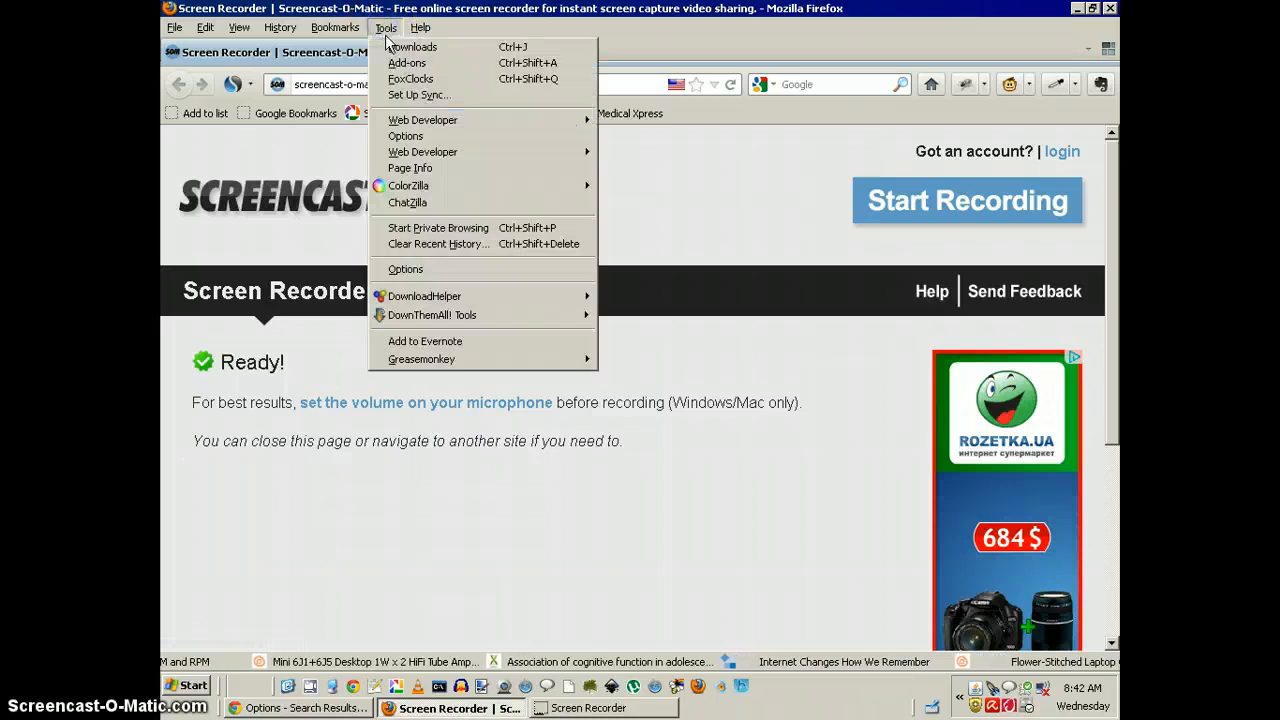
{"action": "mouse_move", "coordinate": [454, 269]}
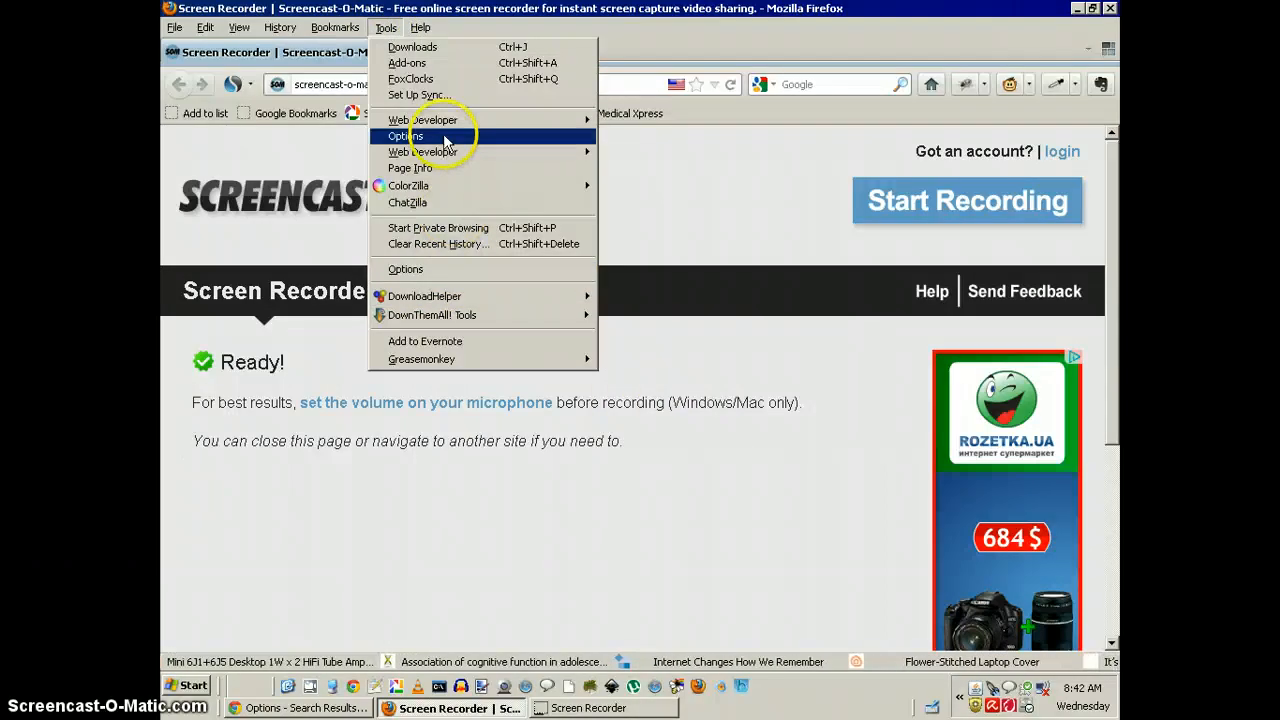
{"action": "left_click", "coordinate": [405, 135]}
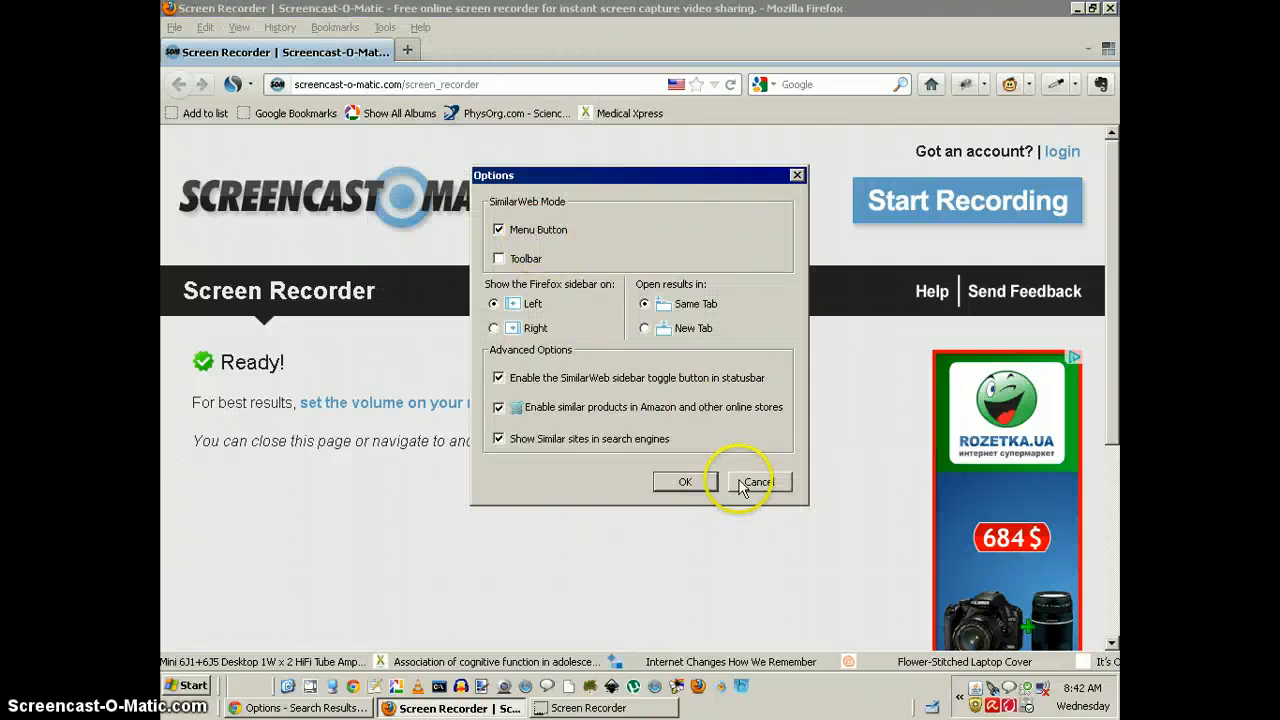
{"action": "left_click", "coordinate": [757, 481]}
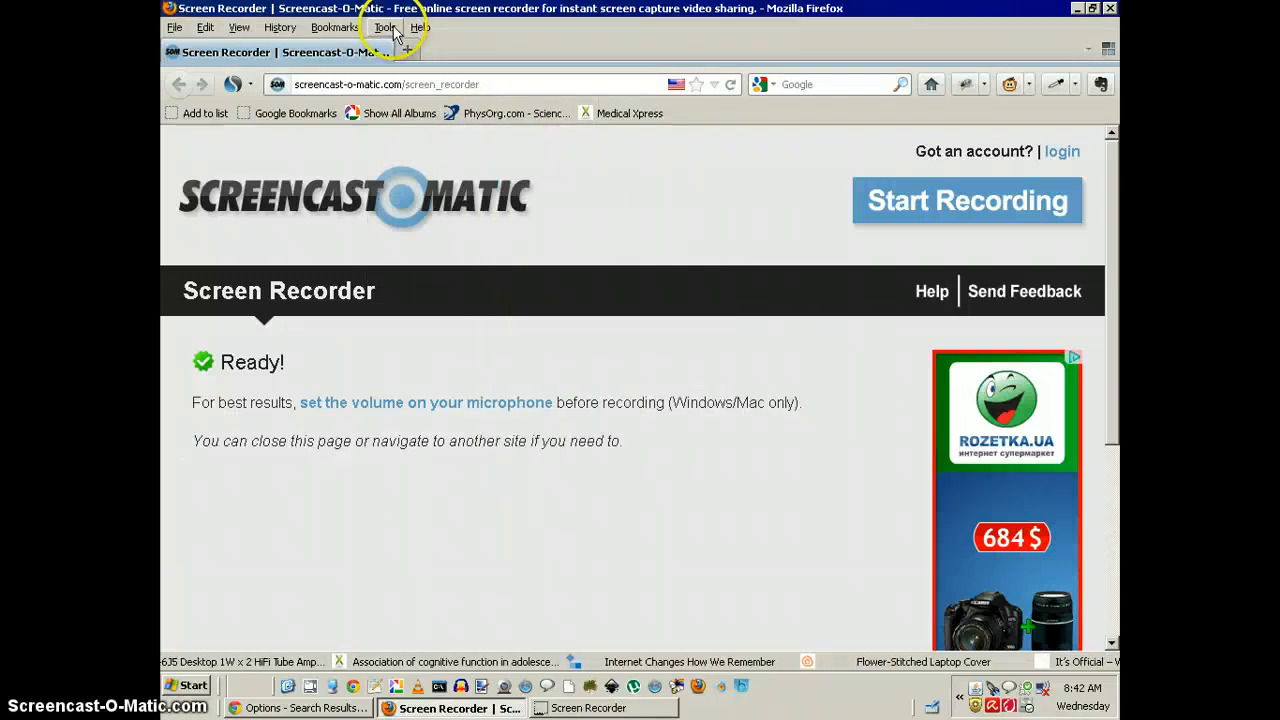
Browse Firefox's Tools, Bookmarks, File and Help menus, ending back on Tools.
{"action": "left_click", "coordinate": [386, 27]}
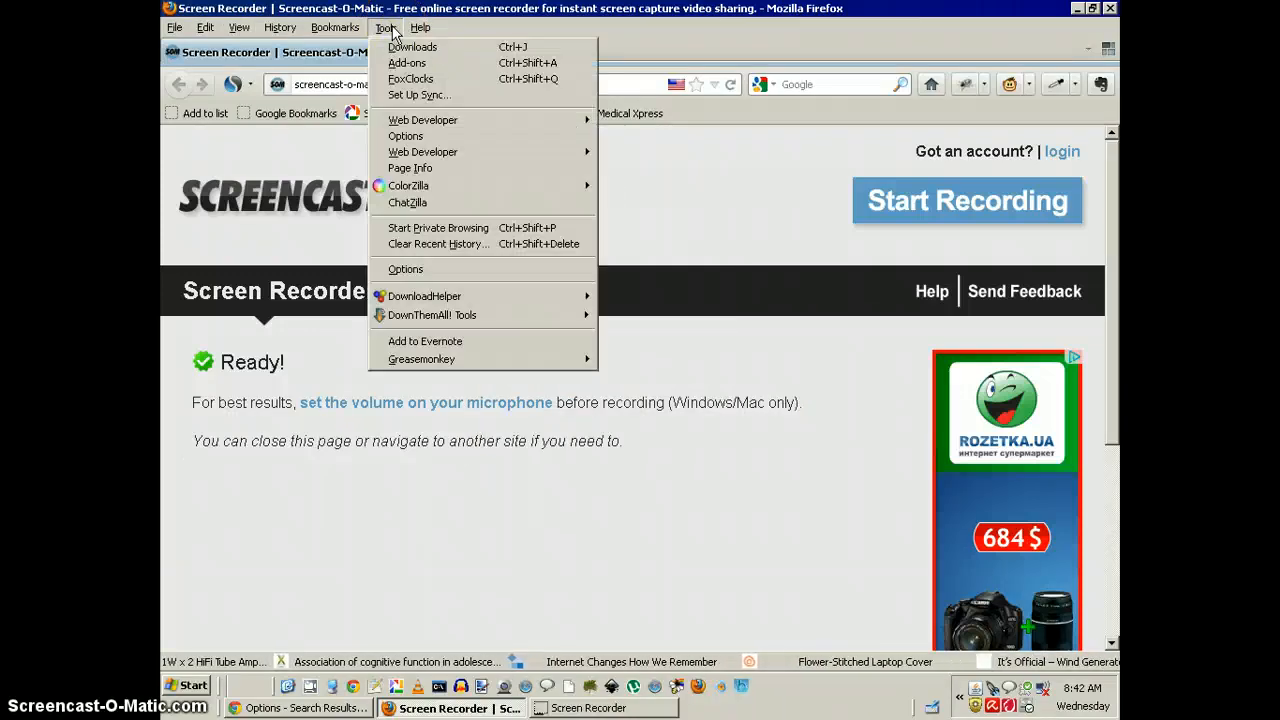
{"action": "left_click", "coordinate": [335, 27]}
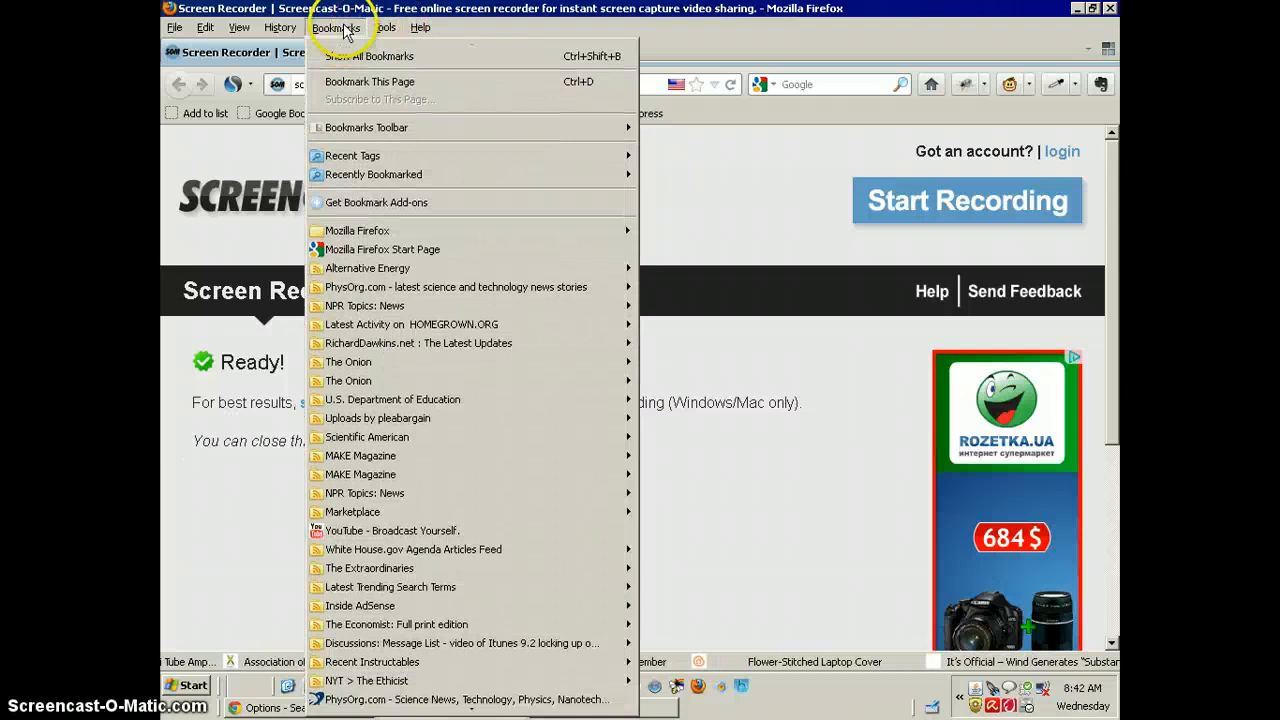
{"action": "left_click", "coordinate": [175, 27]}
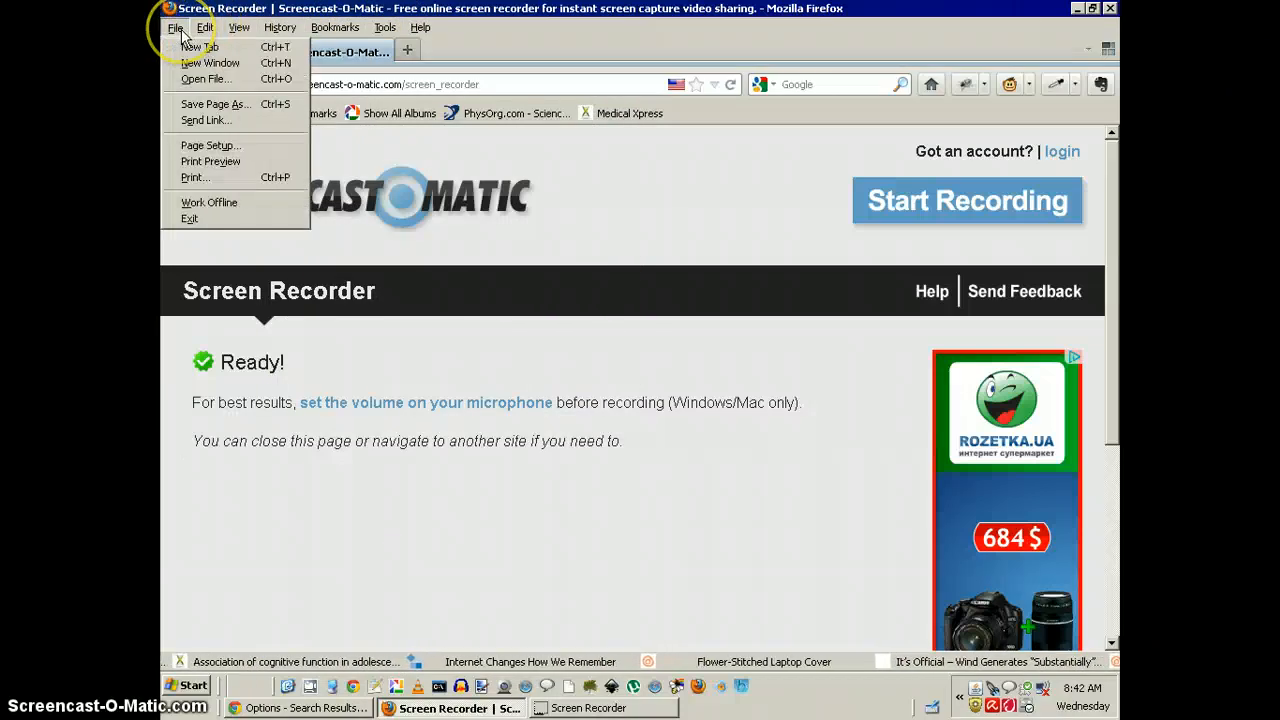
{"action": "left_click", "coordinate": [420, 27]}
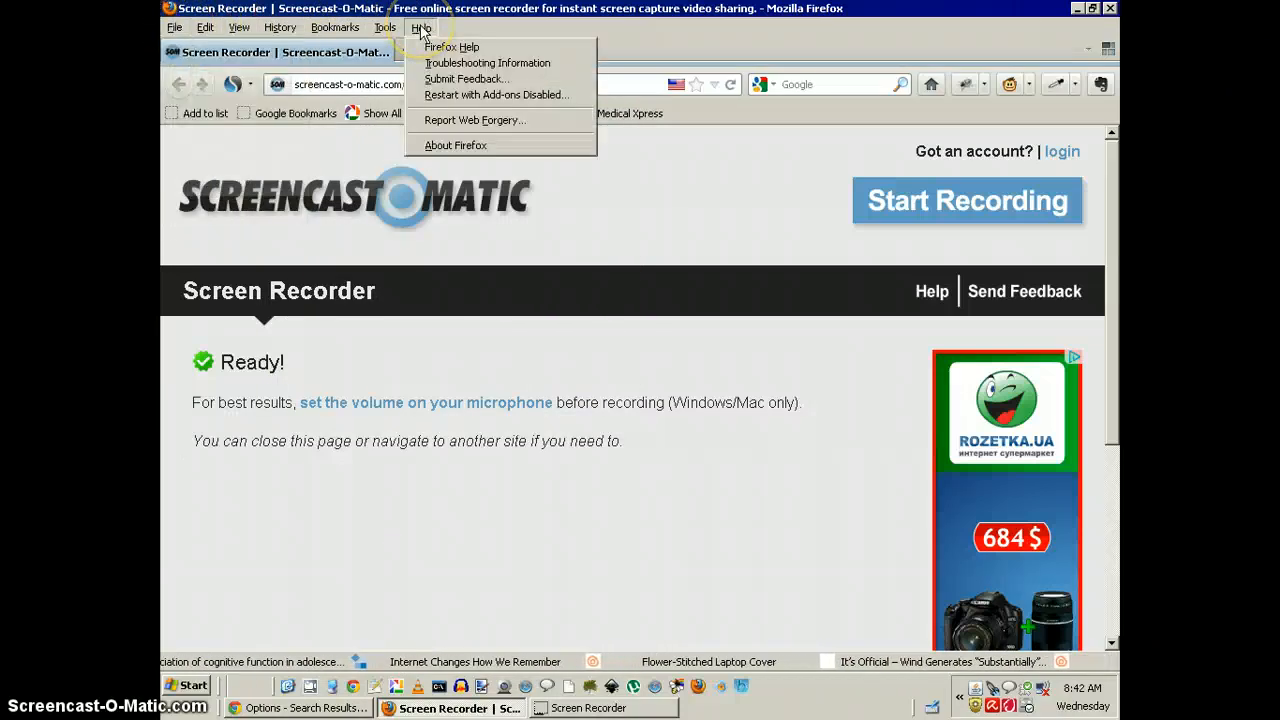
{"action": "left_click", "coordinate": [385, 27]}
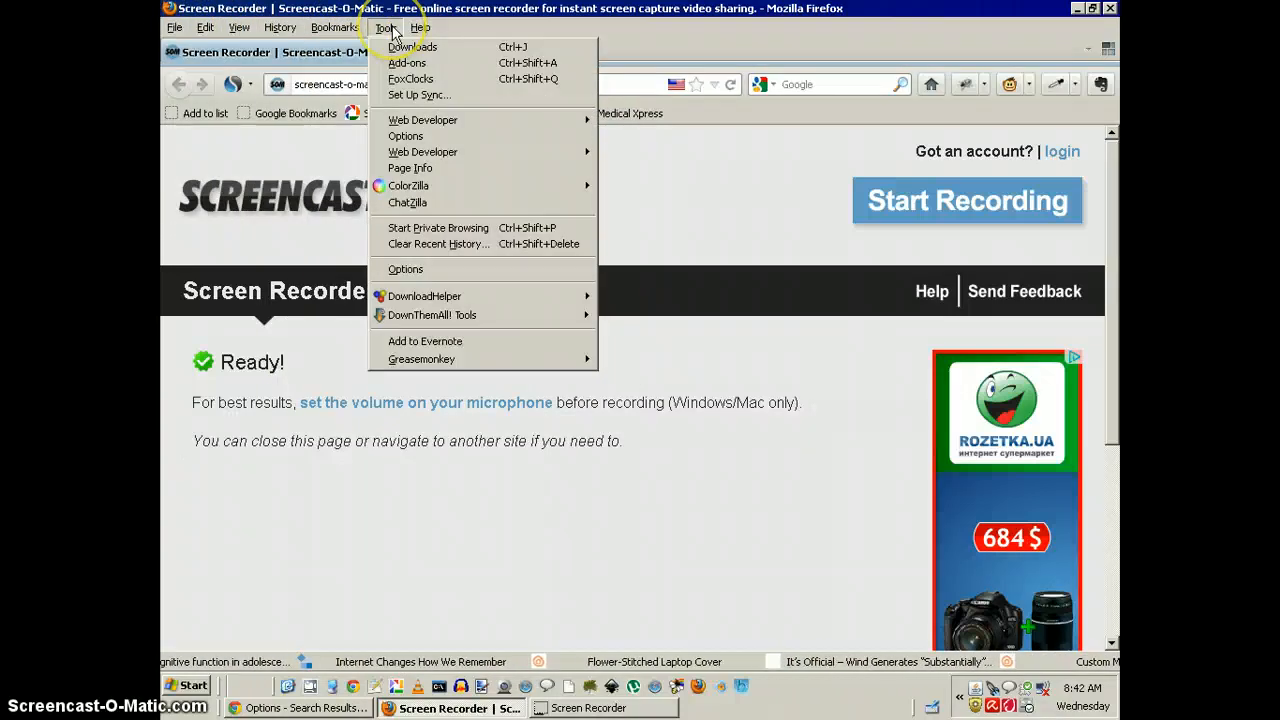
{"action": "mouse_move", "coordinate": [418, 94]}
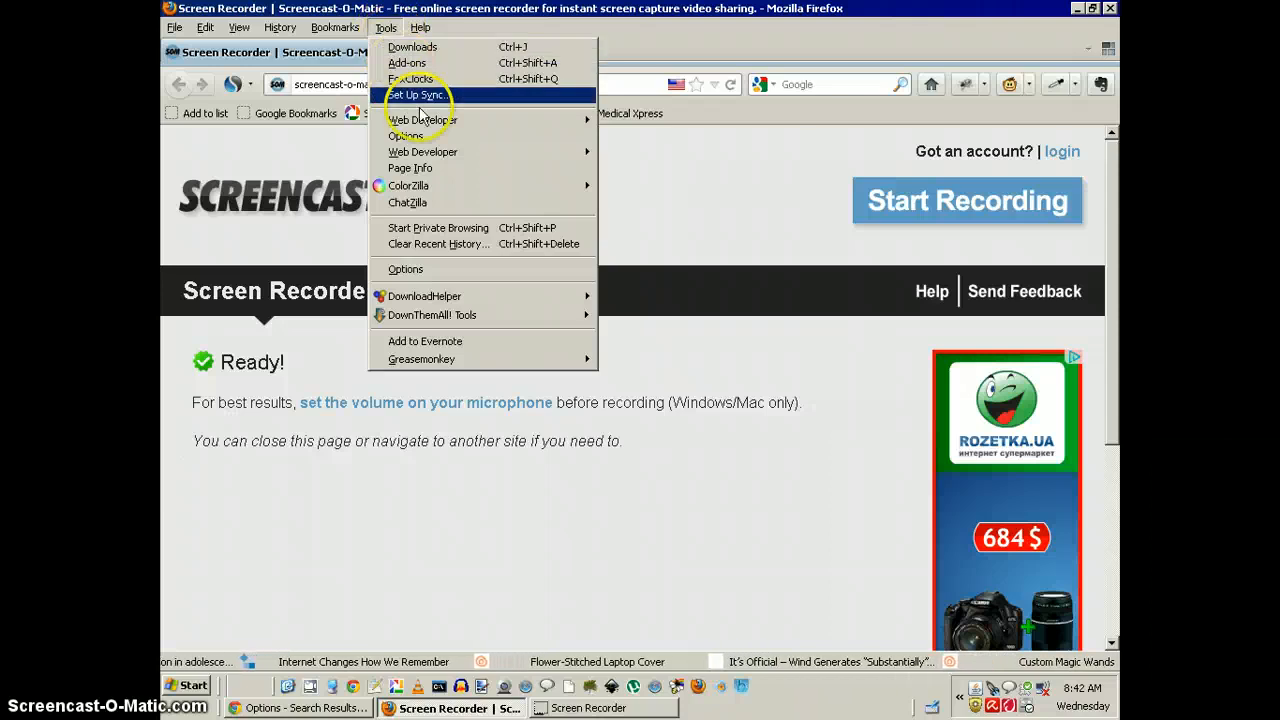
{"action": "mouse_move", "coordinate": [408, 186]}
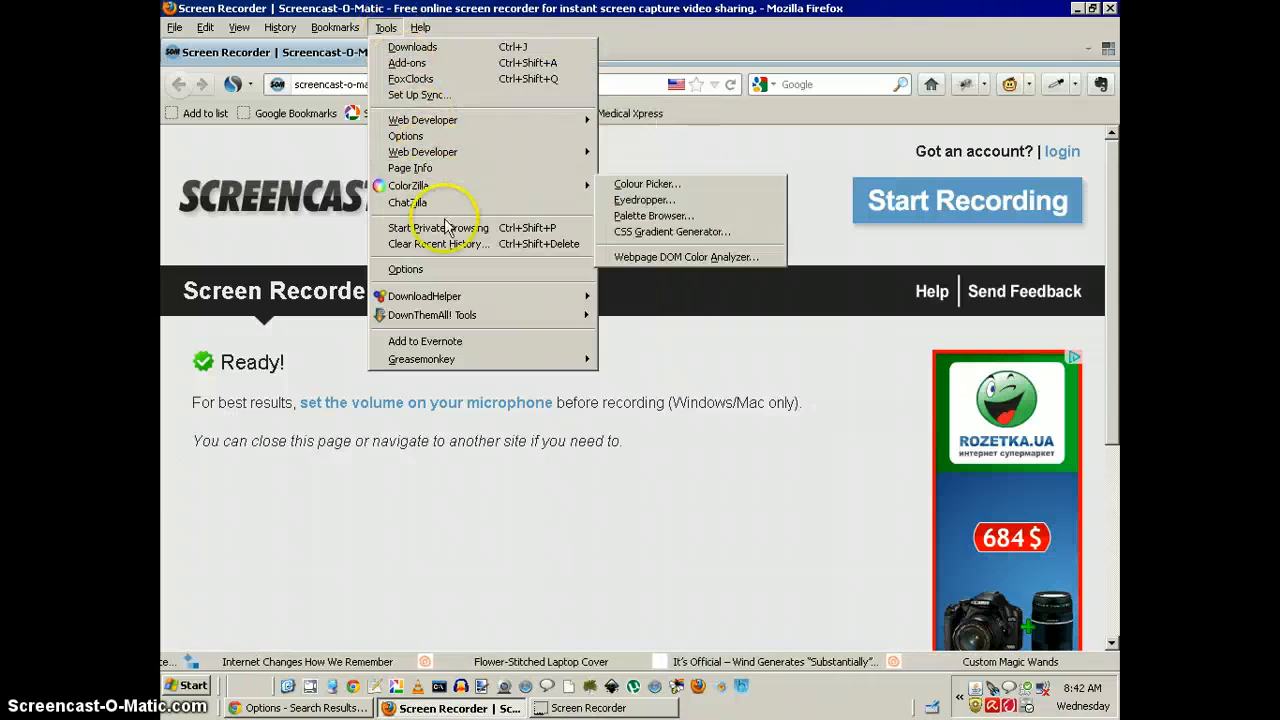
{"action": "mouse_move", "coordinate": [405, 269]}
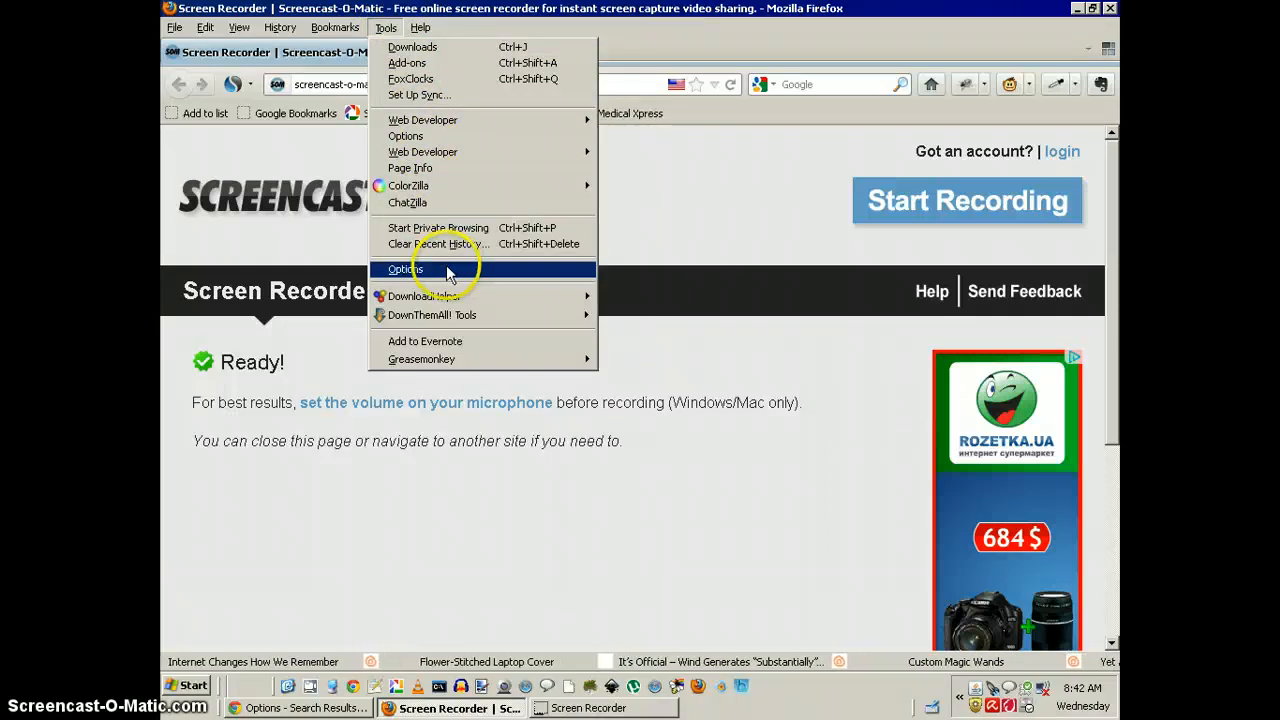
Open Firefox Options and review the General, Security and Privacy pages.
{"action": "left_click", "coordinate": [405, 269]}
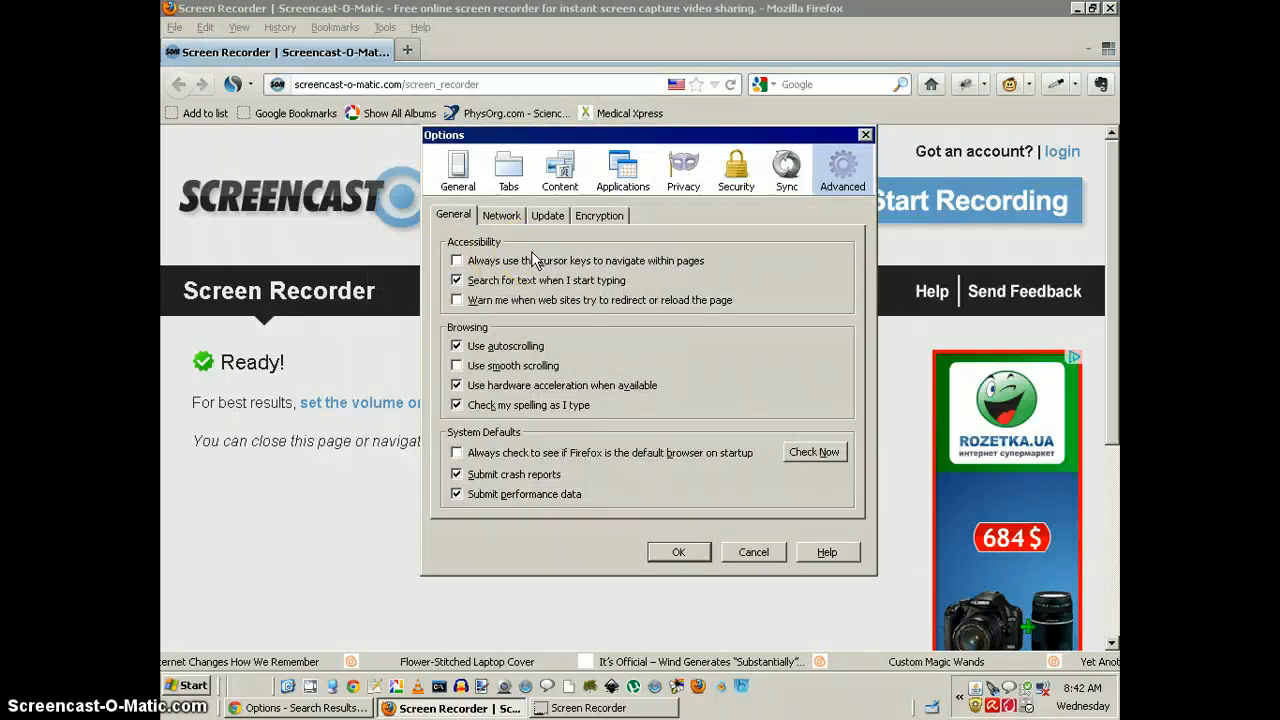
{"action": "left_click", "coordinate": [457, 165]}
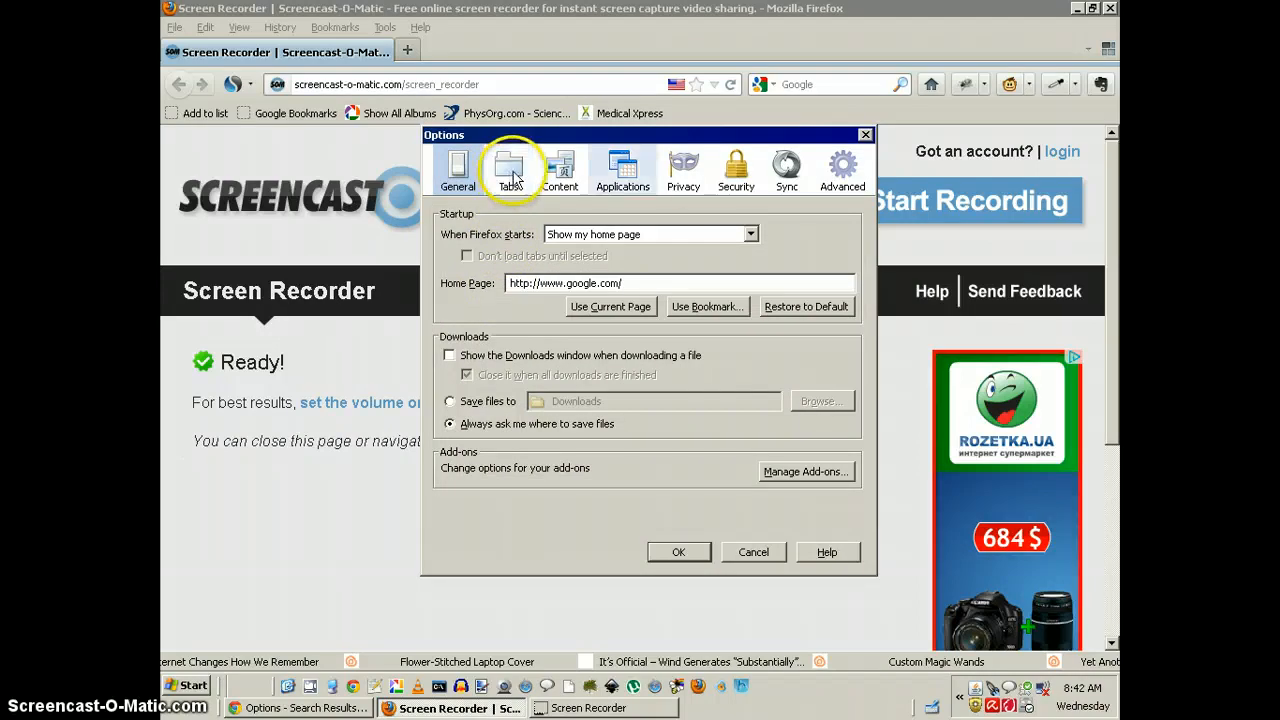
{"action": "left_click", "coordinate": [736, 168]}
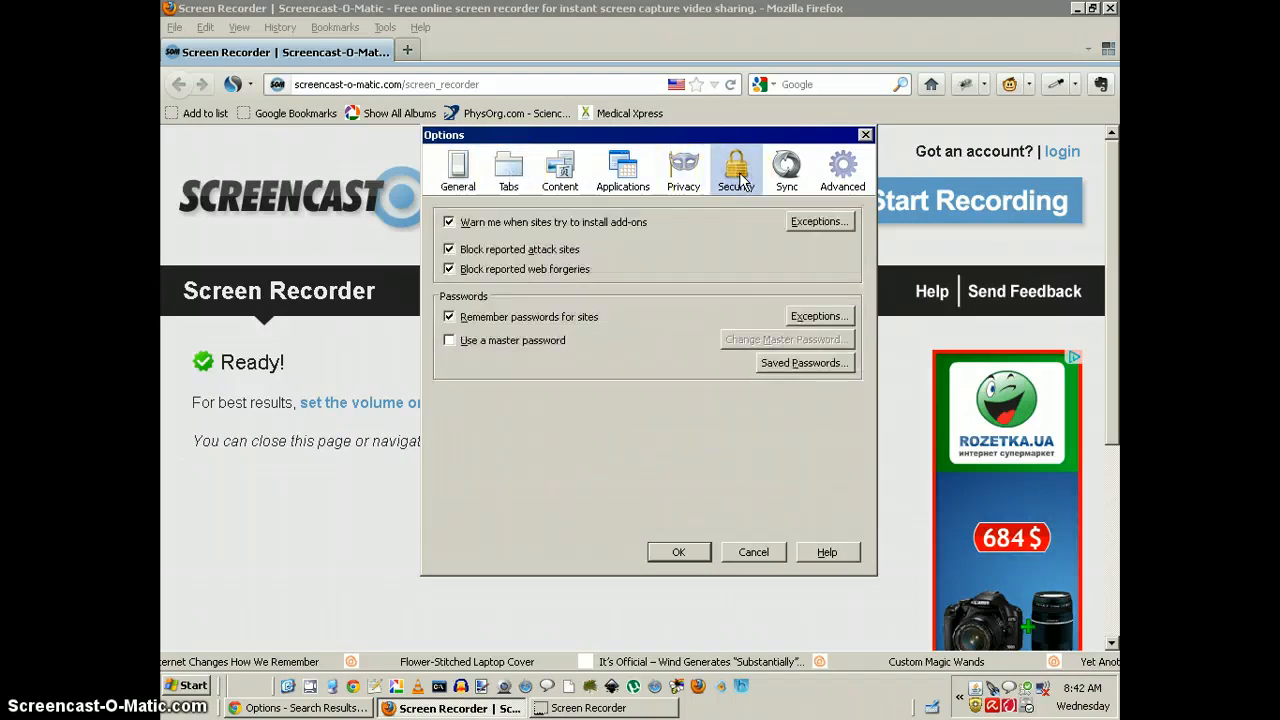
{"action": "left_click", "coordinate": [683, 168]}
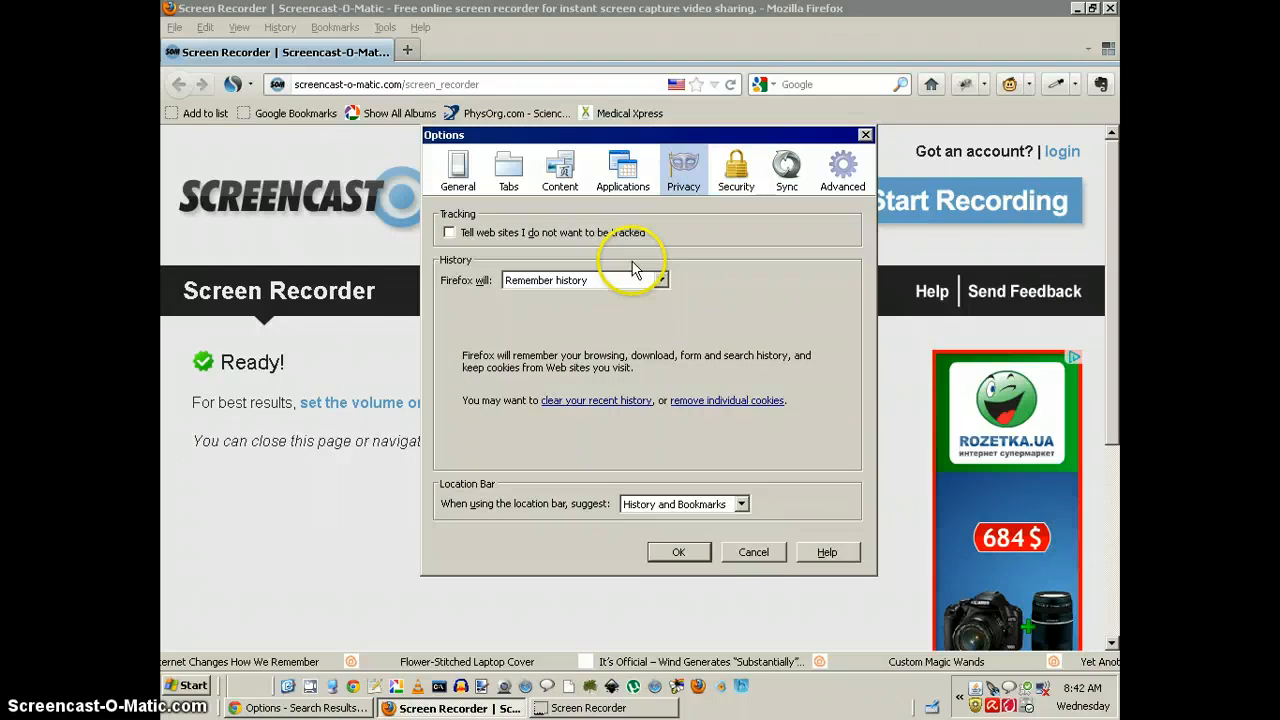
{"action": "mouse_move", "coordinate": [620, 245]}
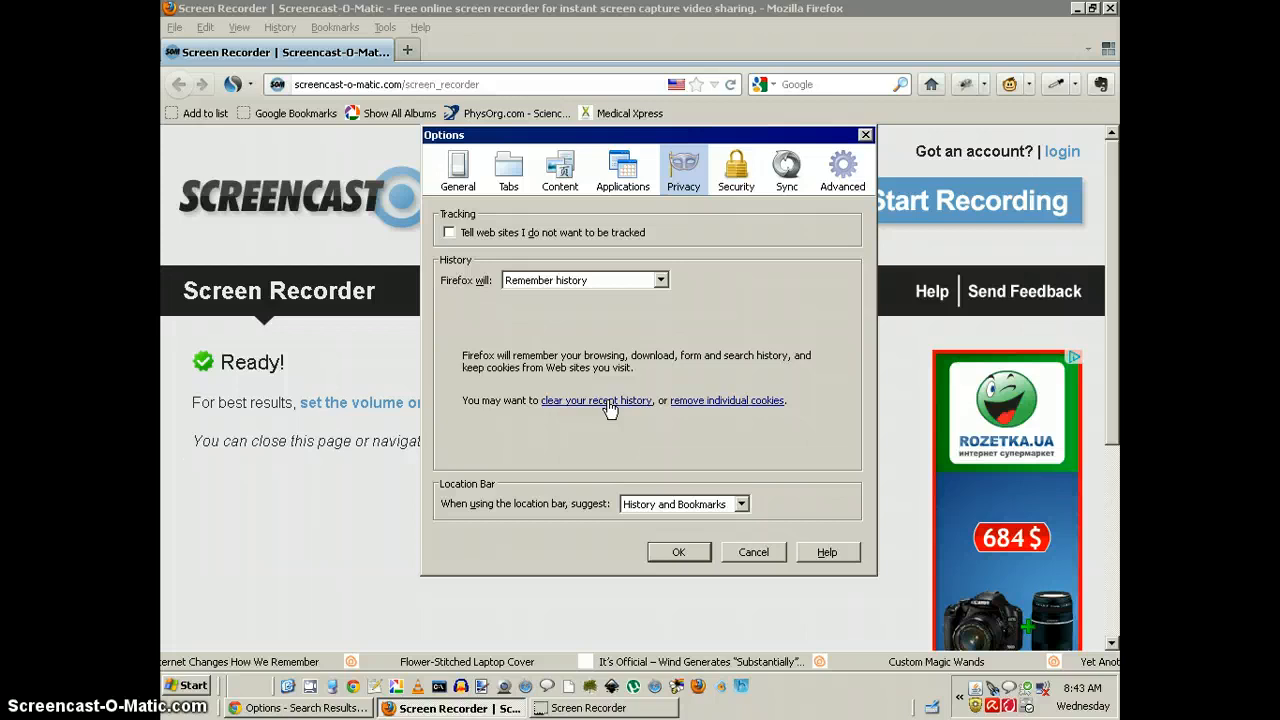
Start clearing recent history with range Everything, including DownThemAll history.
{"action": "left_click", "coordinate": [596, 400]}
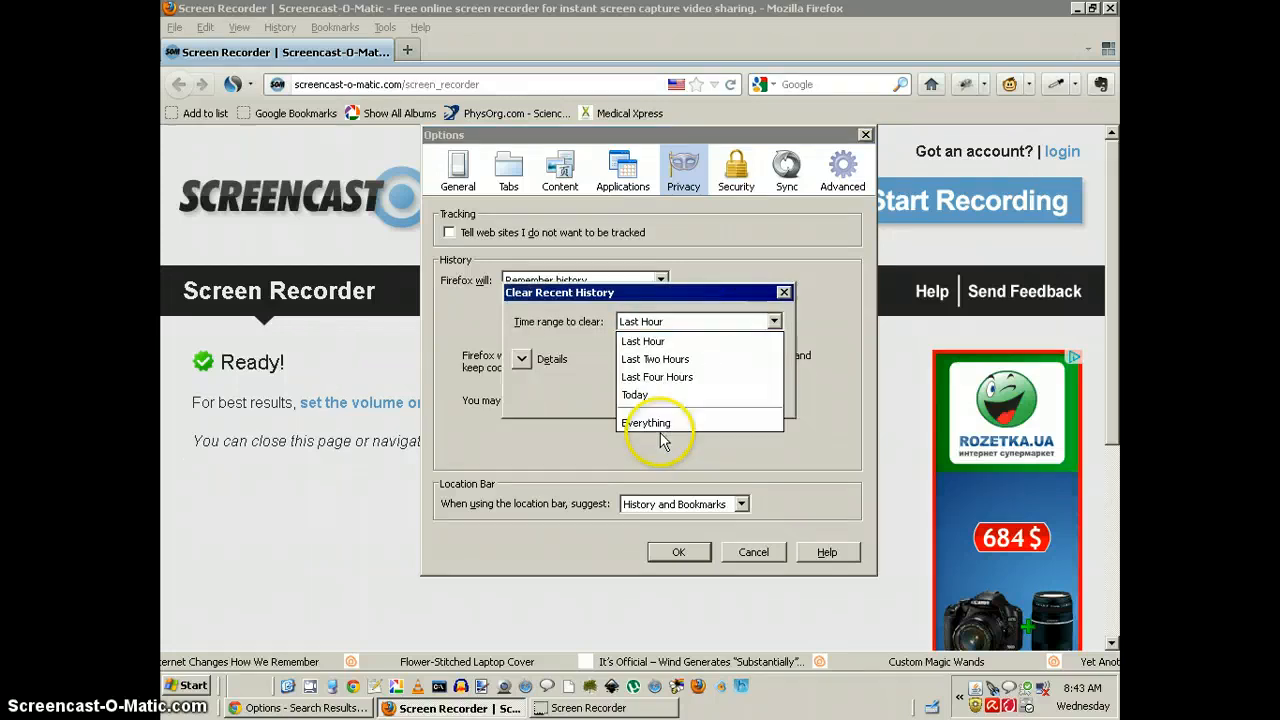
{"action": "left_click", "coordinate": [647, 422]}
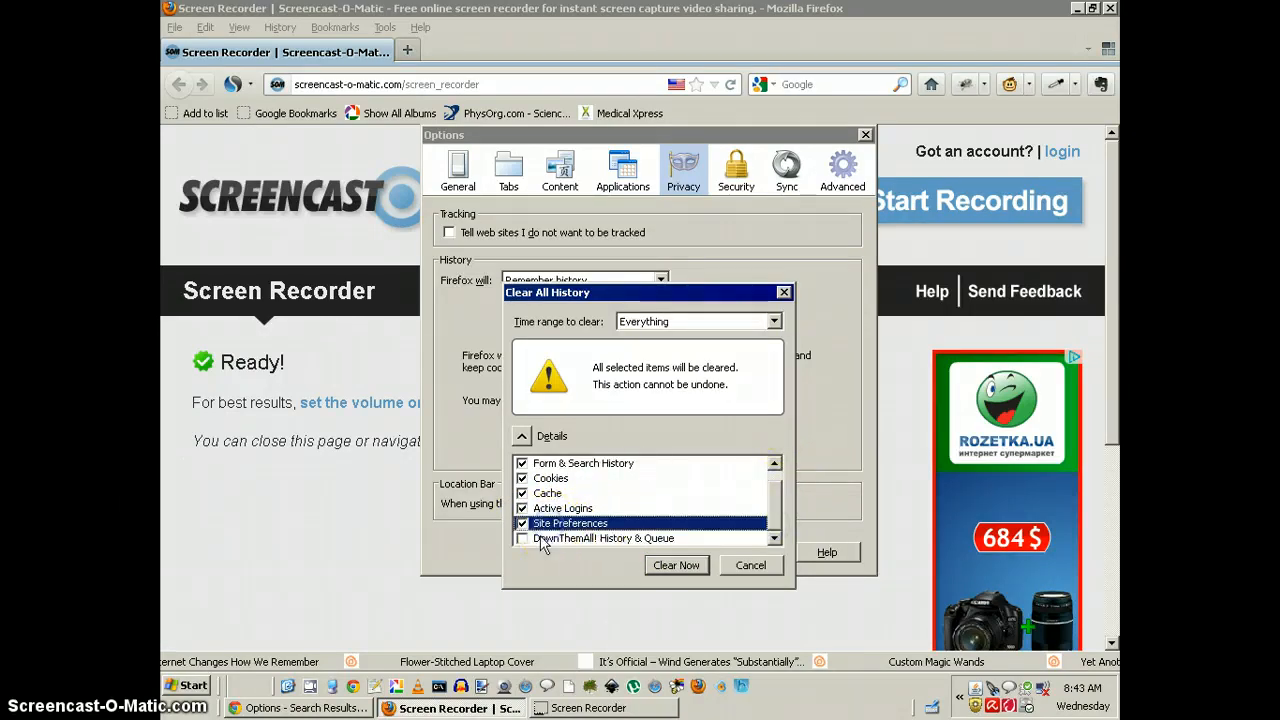
{"action": "left_click", "coordinate": [521, 538]}
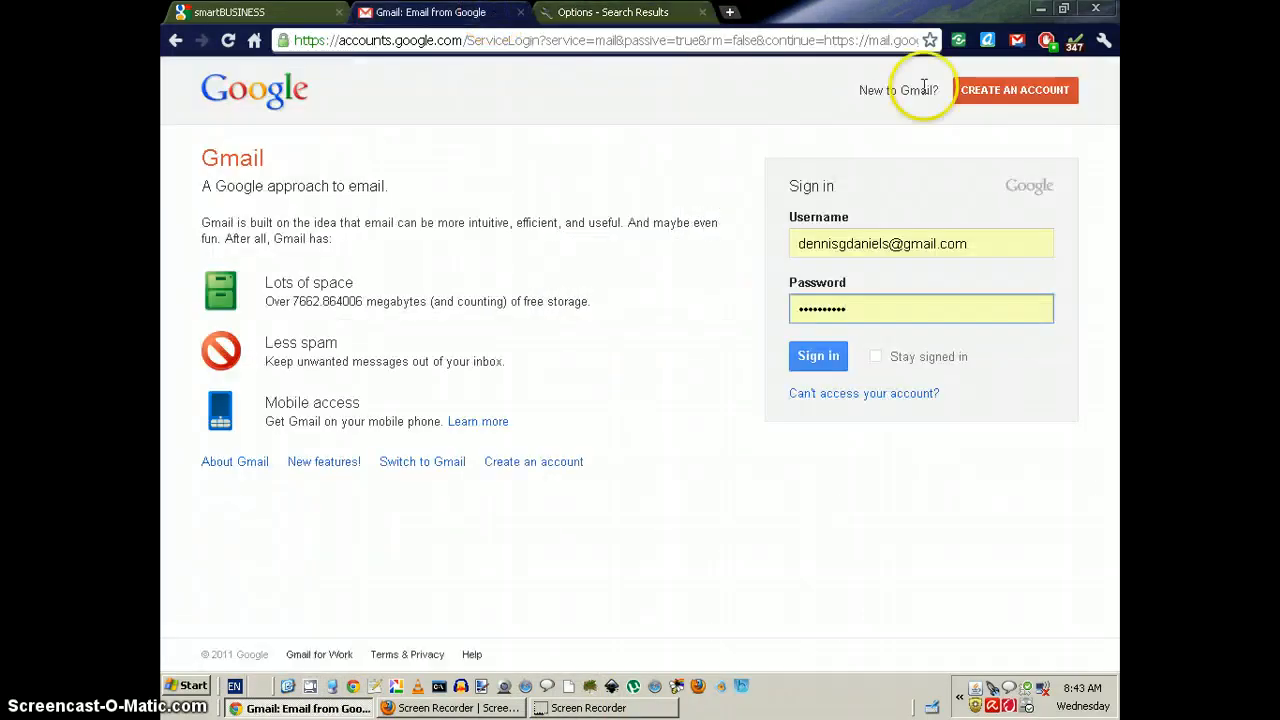
Close Chrome's smartBUSINESS and Gmail tabs and return to Firefox.
{"action": "left_click", "coordinate": [255, 12]}
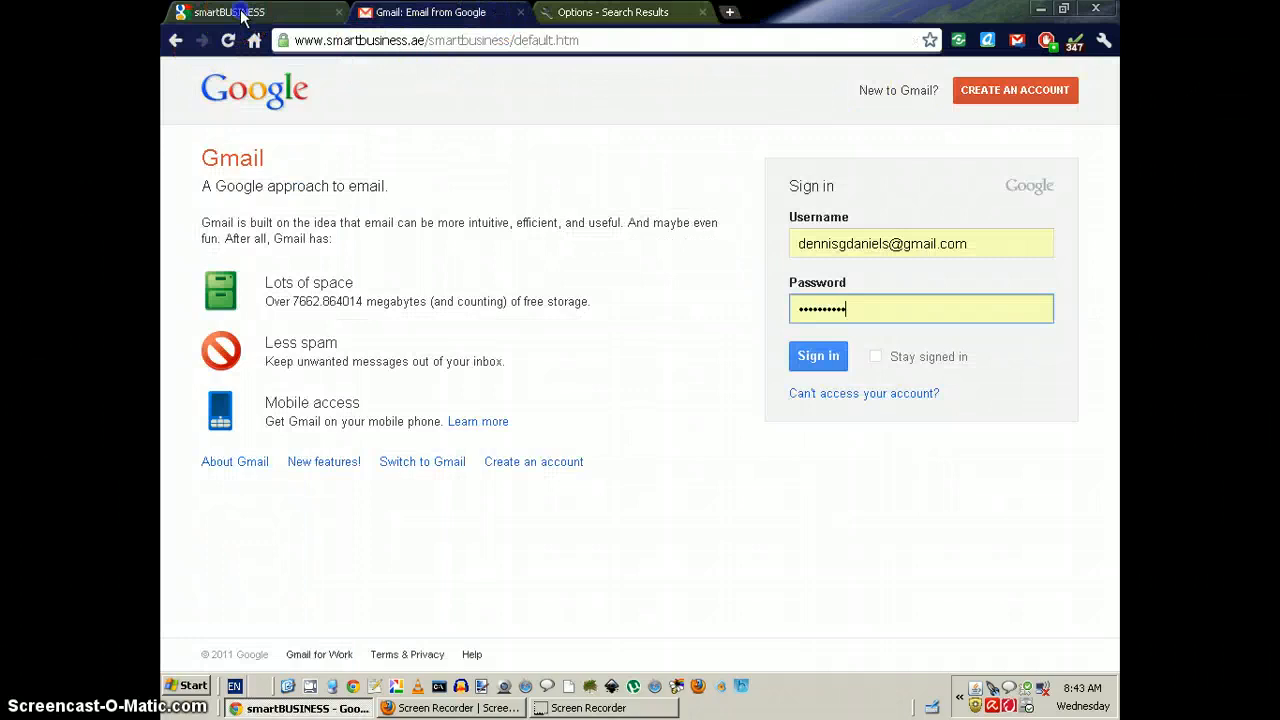
{"action": "left_click", "coordinate": [338, 12]}
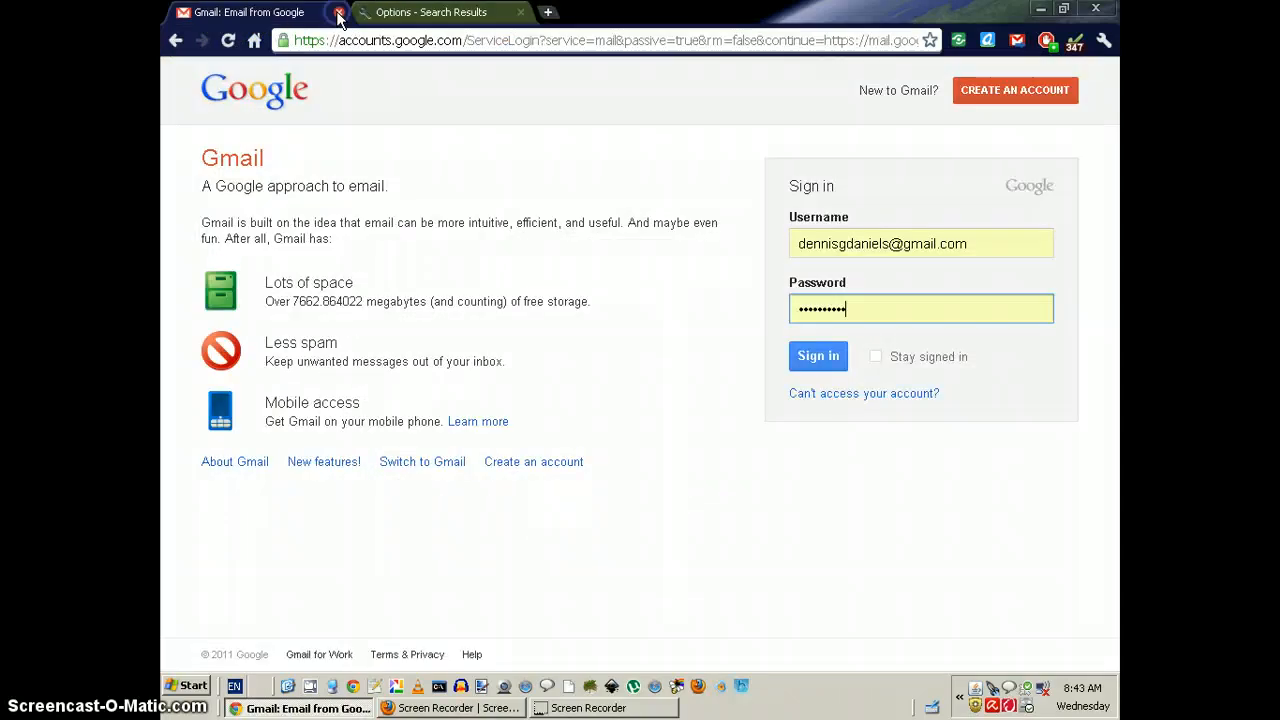
{"action": "left_click", "coordinate": [338, 12]}
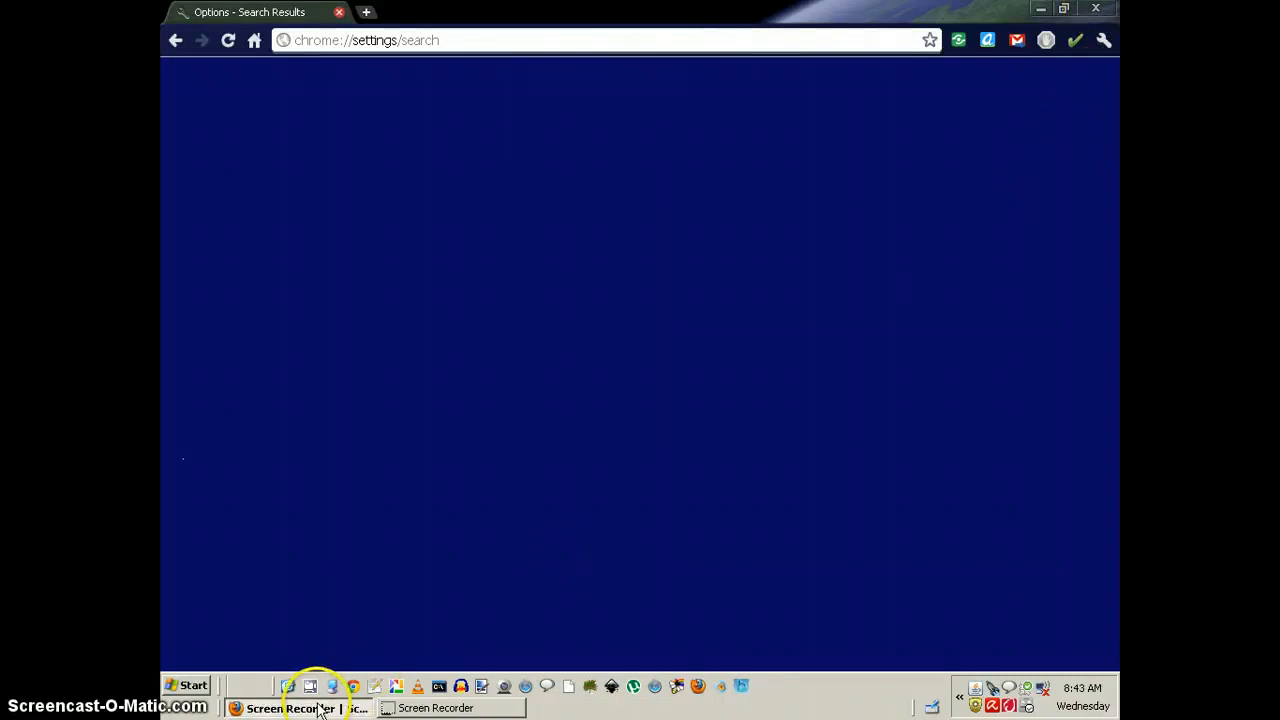
{"action": "left_click", "coordinate": [290, 708]}
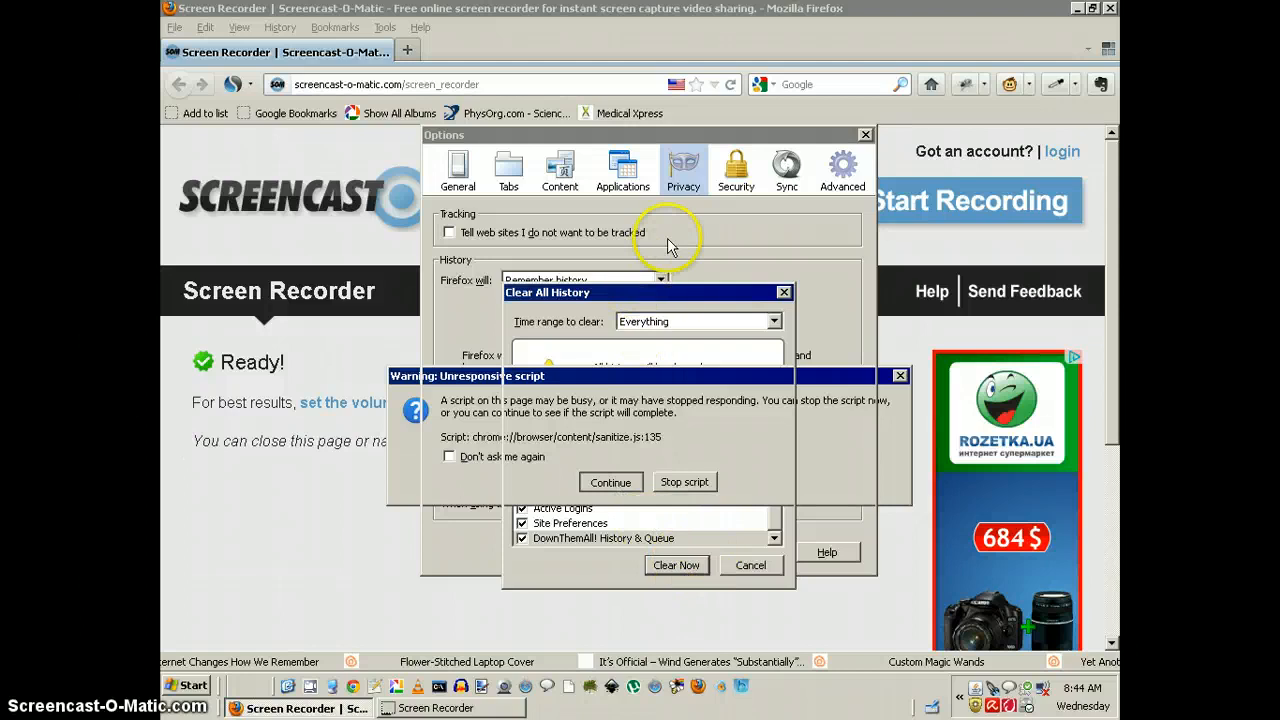
{"action": "mouse_move", "coordinate": [462, 687]}
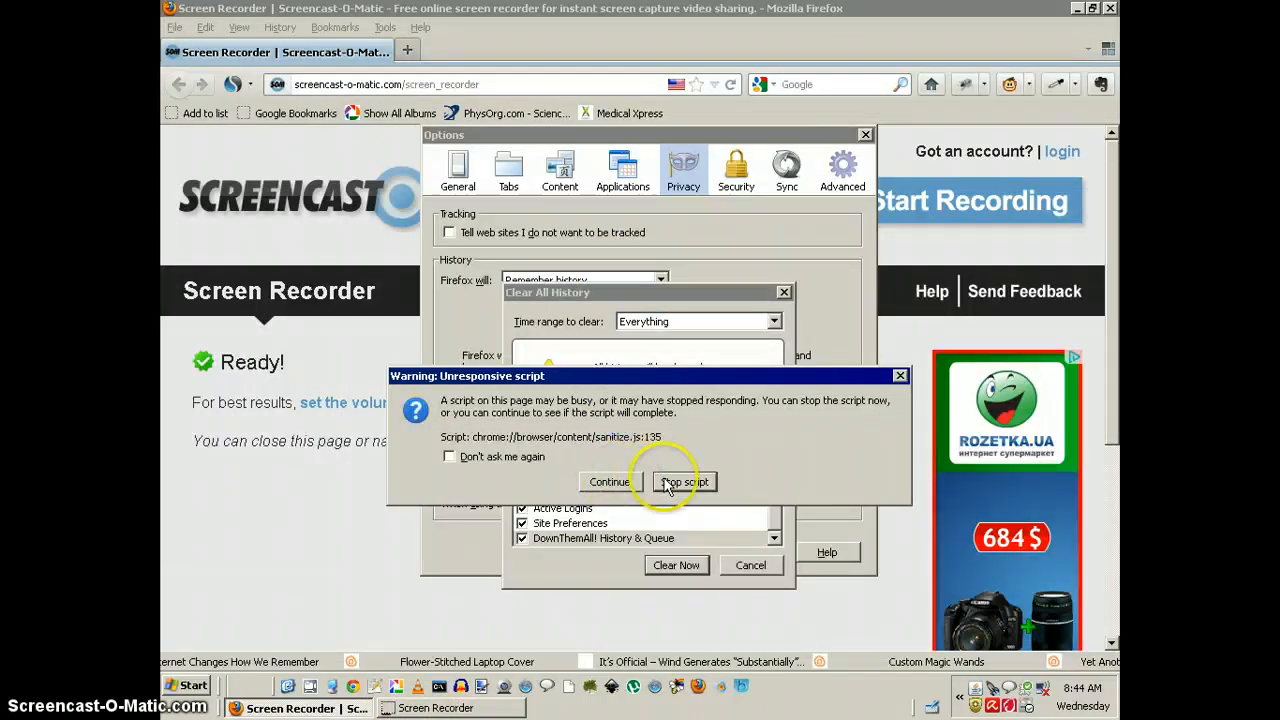
Stop Firefox's unresponsive history-clearing script and launch Picasa 3.
{"action": "left_click", "coordinate": [684, 481]}
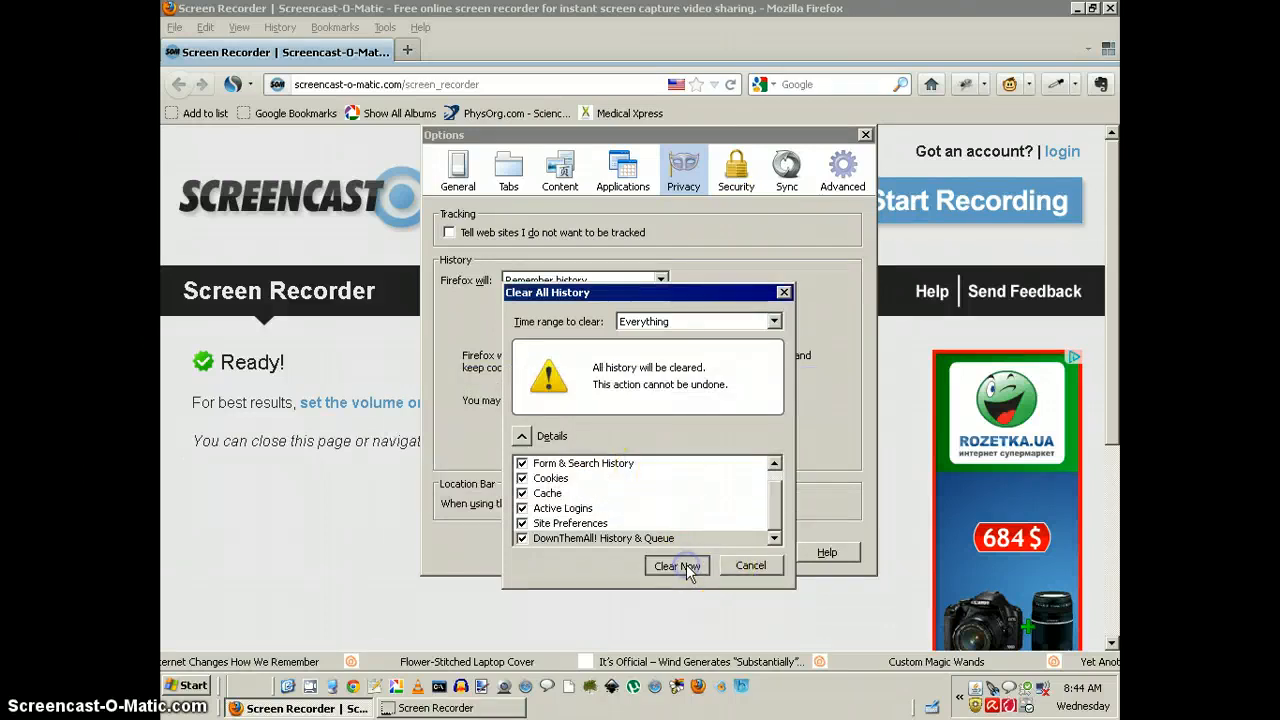
{"action": "mouse_move", "coordinate": [677, 565]}
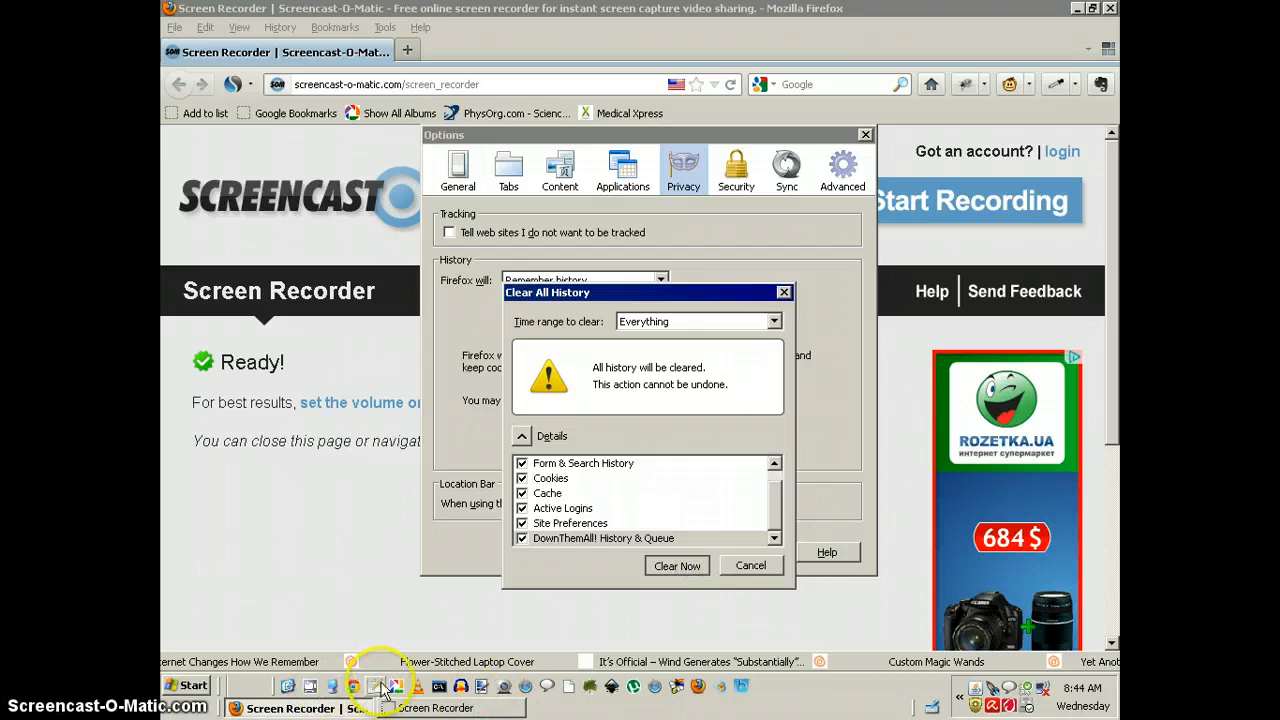
{"action": "left_click", "coordinate": [751, 565]}
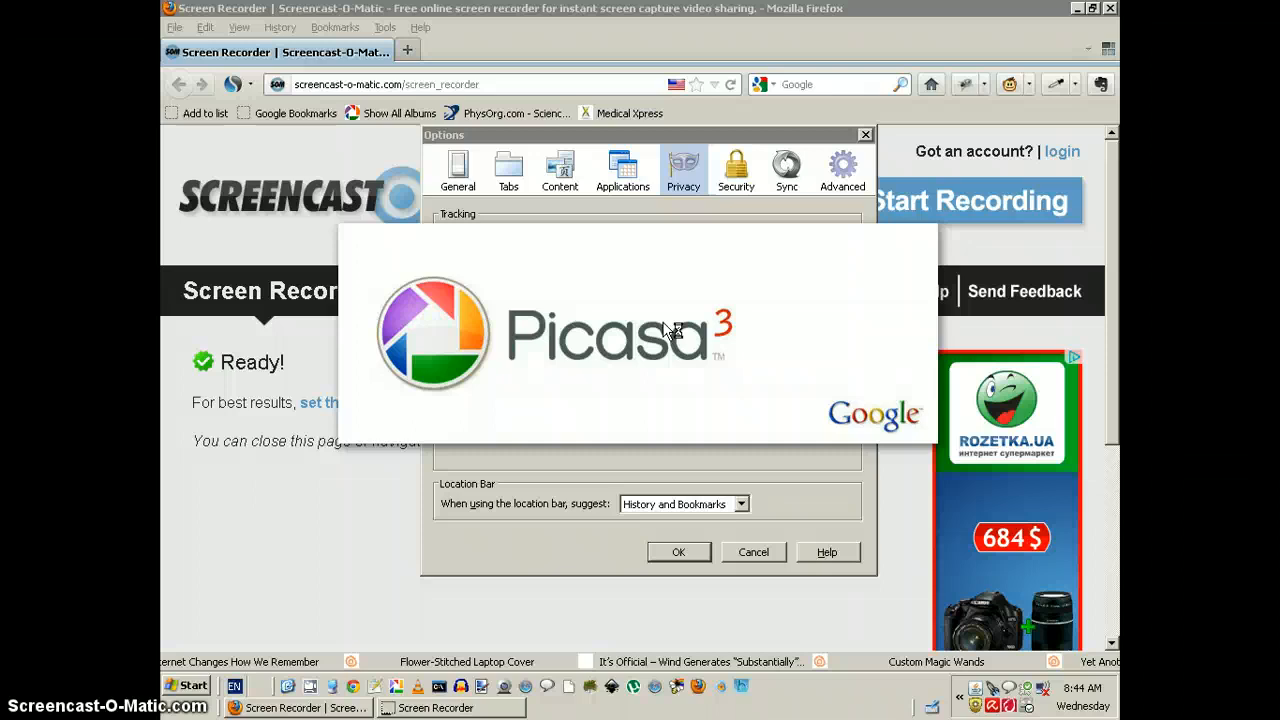
{"action": "mouse_move", "coordinate": [988, 690]}
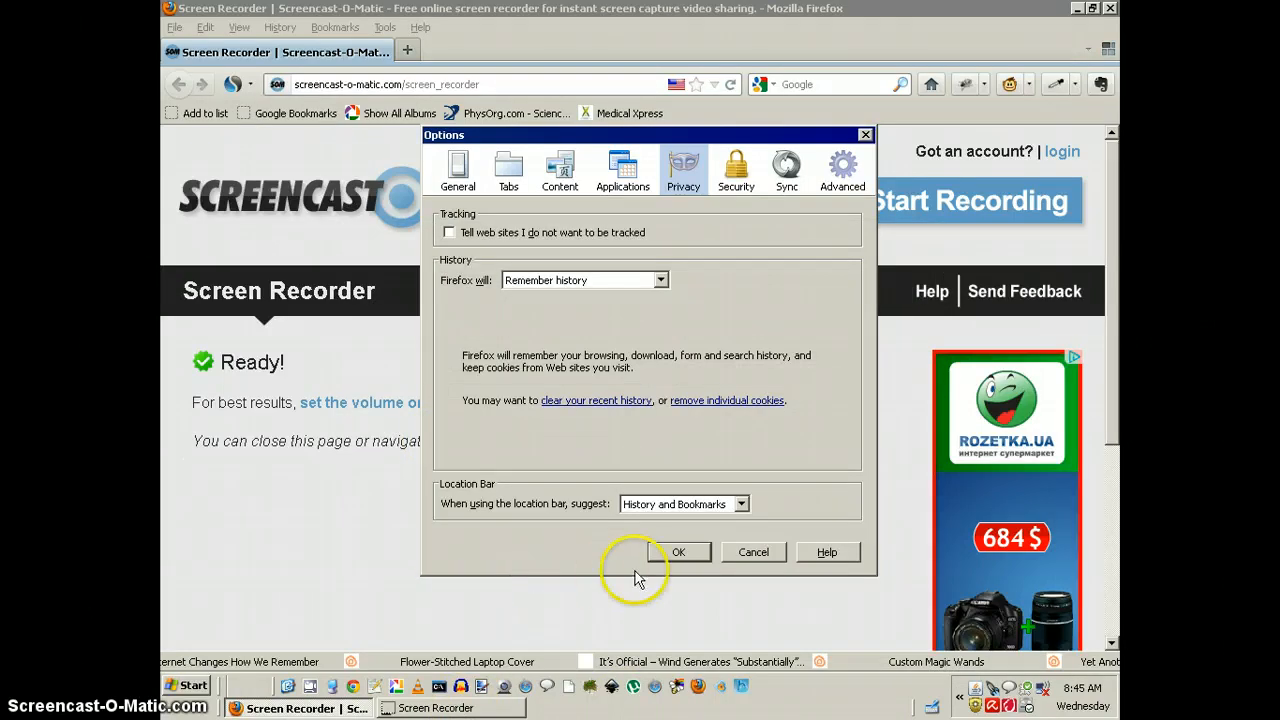
Close Firefox Options, then sign Picasa out and back into the Google account.
{"action": "left_click", "coordinate": [678, 552]}
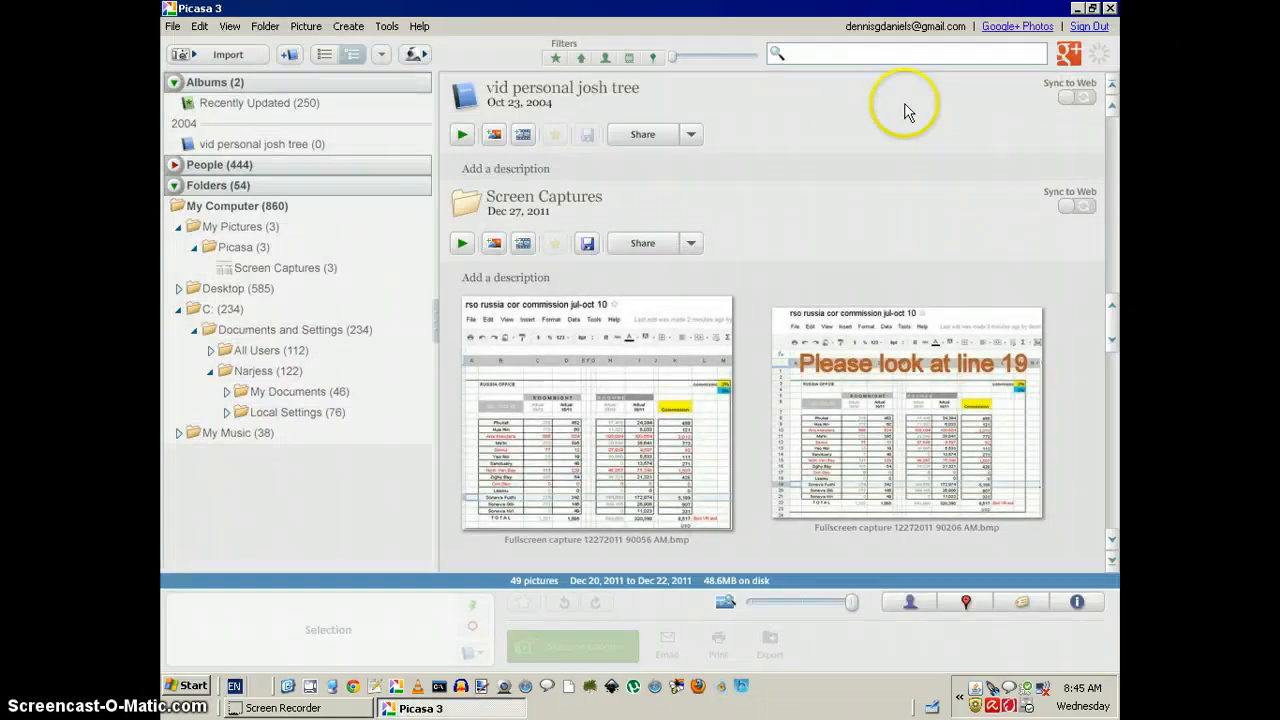
{"action": "left_click", "coordinate": [1088, 26]}
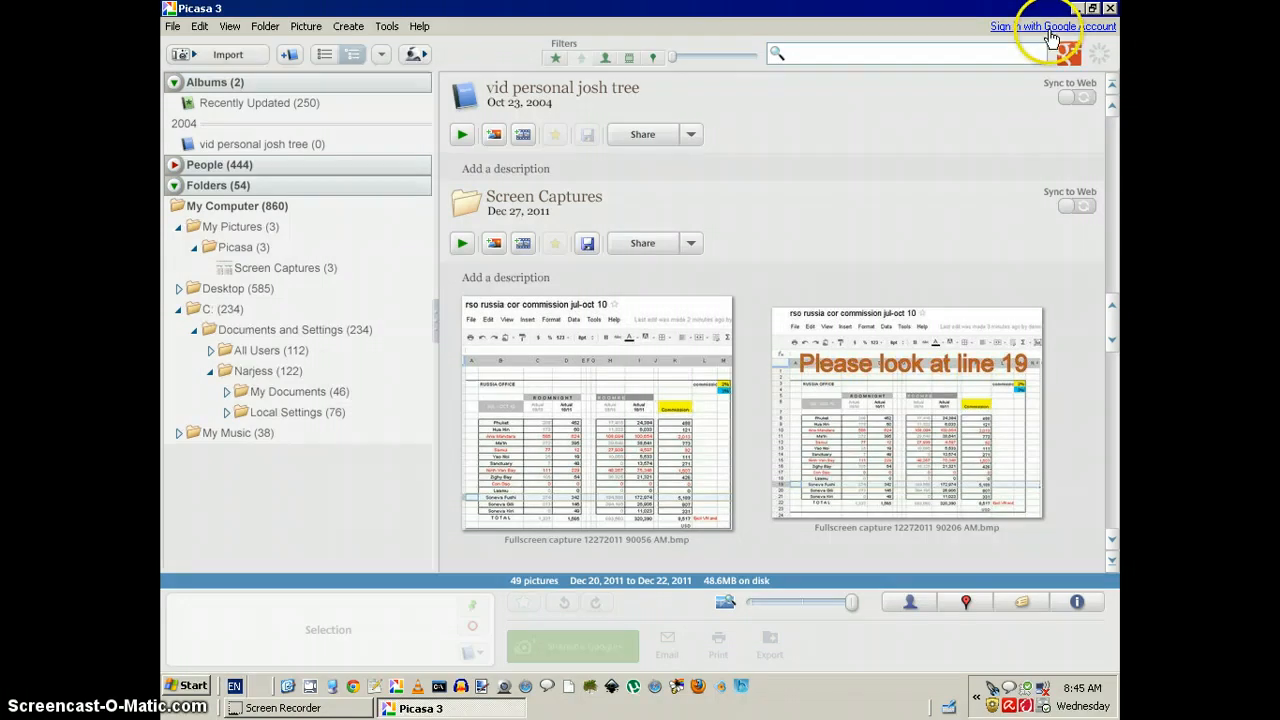
{"action": "left_click", "coordinate": [1045, 26]}
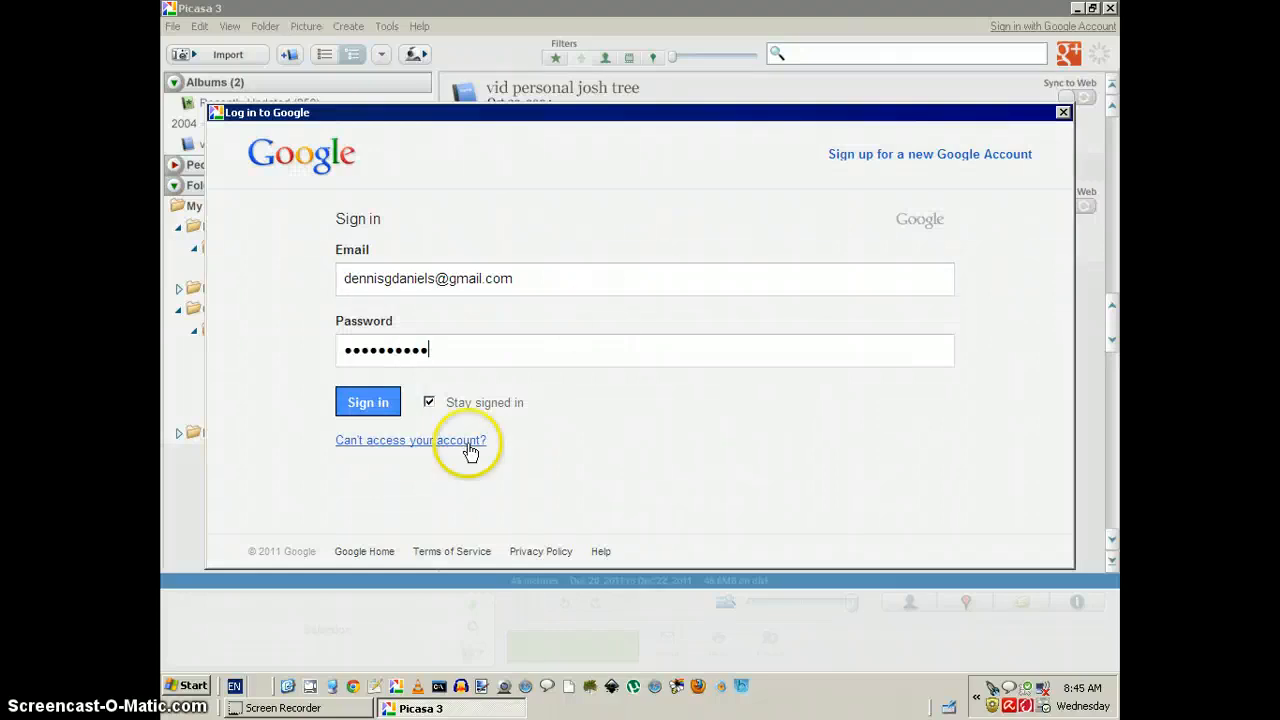
{"action": "left_click", "coordinate": [368, 401]}
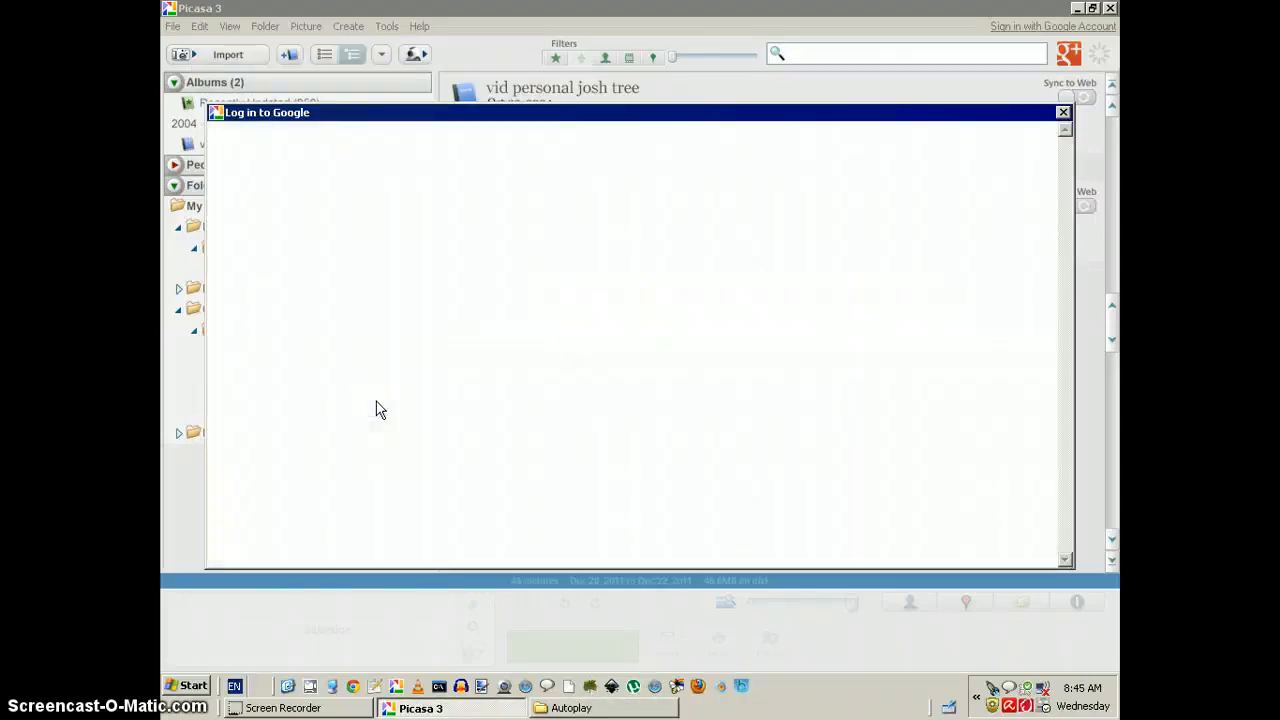
{"action": "left_click", "coordinate": [1063, 112]}
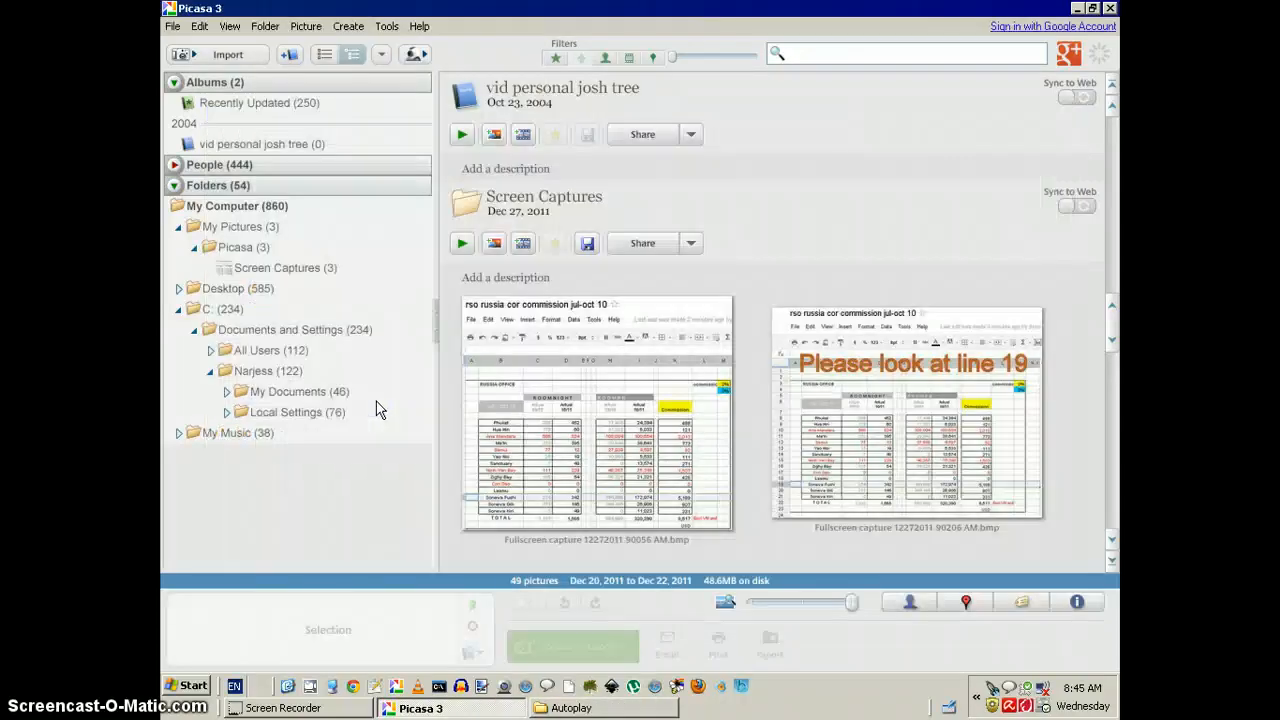
{"action": "left_click", "coordinate": [1051, 26]}
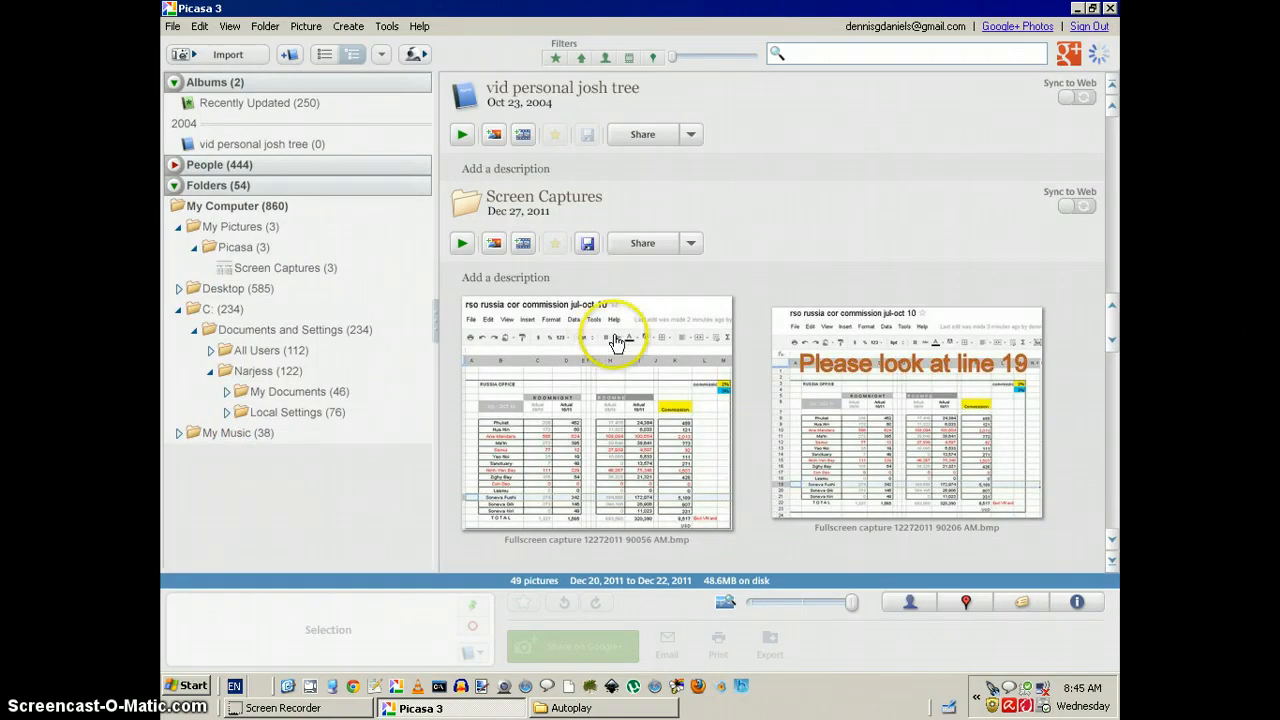
{"action": "mouse_move", "coordinate": [315, 240]}
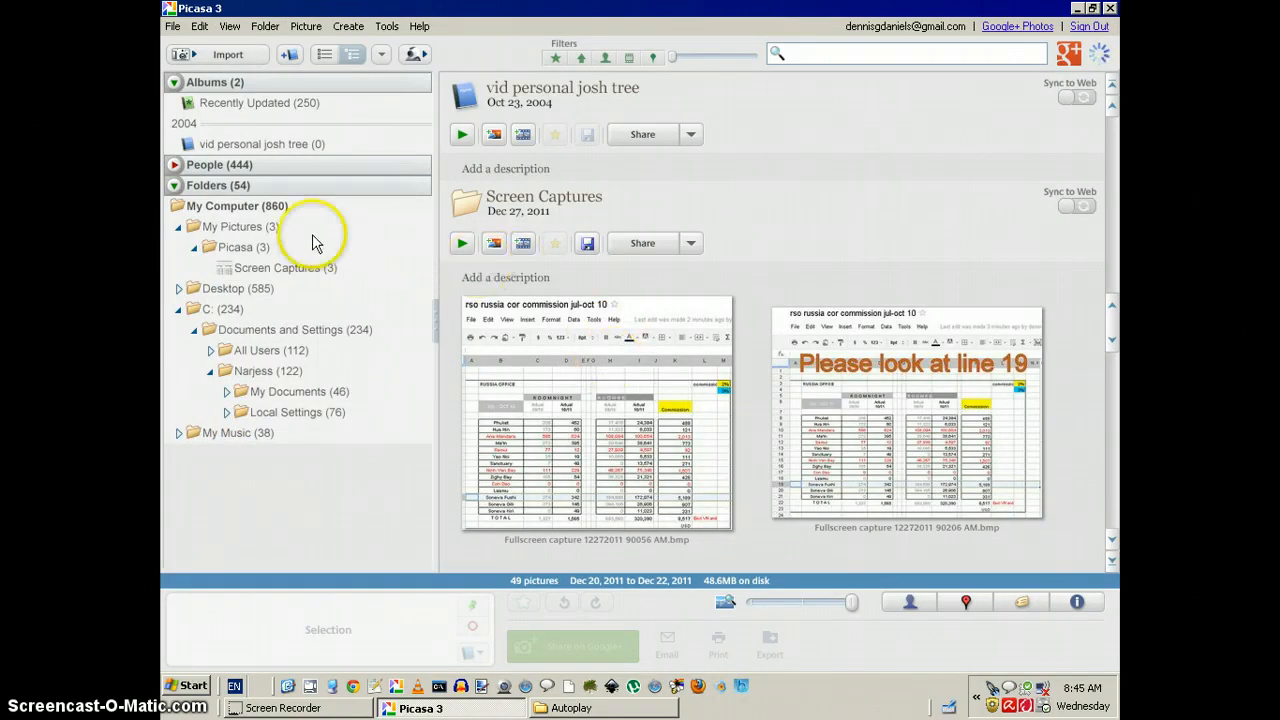
Share the screenshot publicly on Google+ with the message 'test'.
{"action": "left_click", "coordinate": [285, 267]}
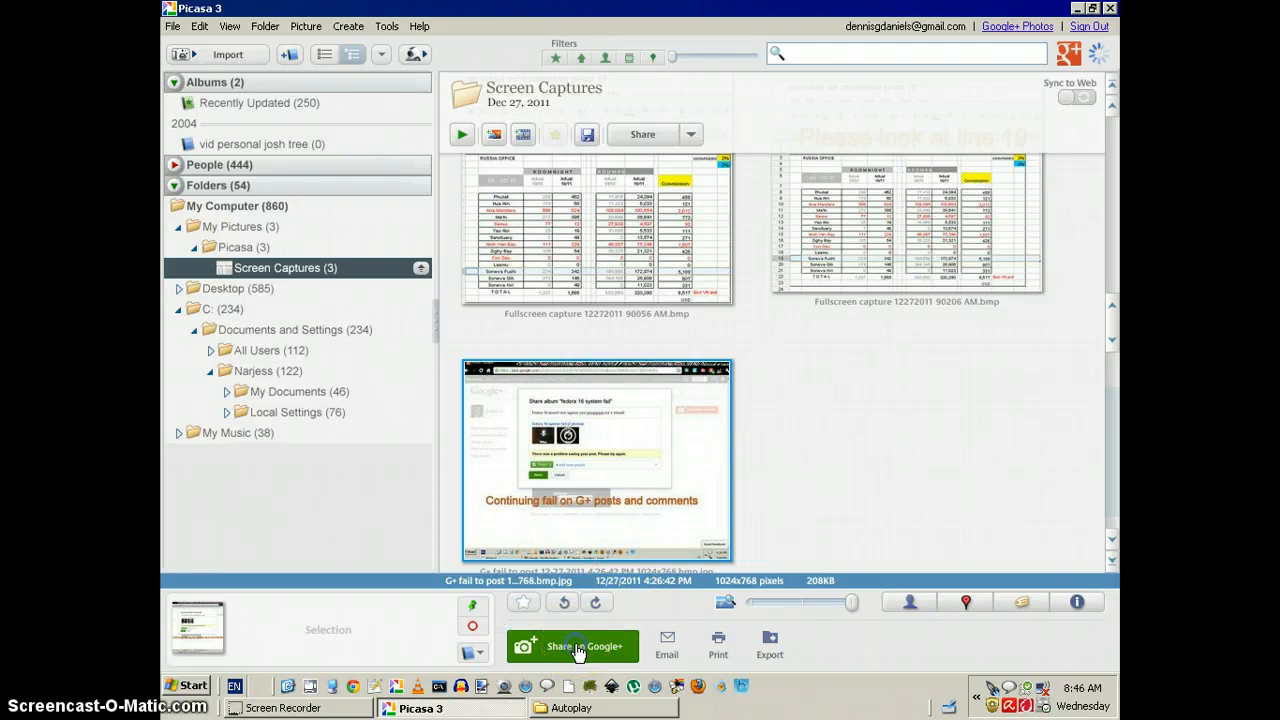
{"action": "left_click", "coordinate": [572, 645]}
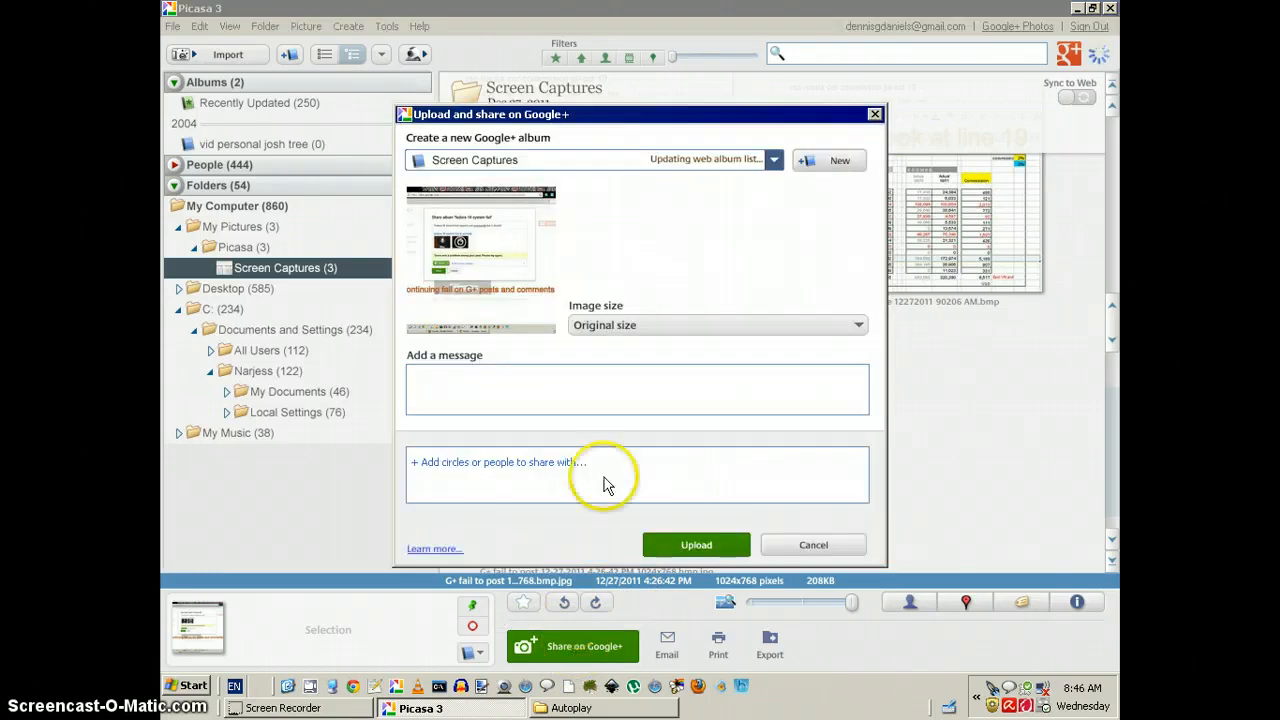
{"action": "type", "text": "test"}
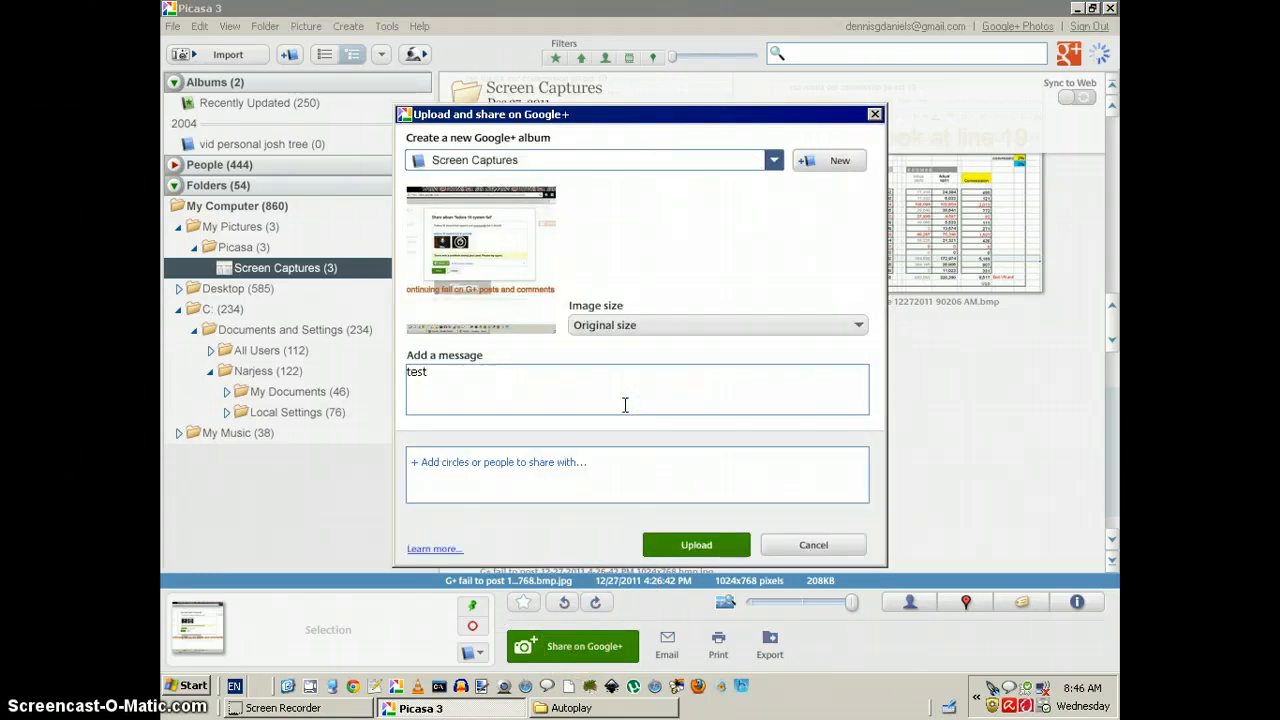
{"action": "type", "text": "PUb"}
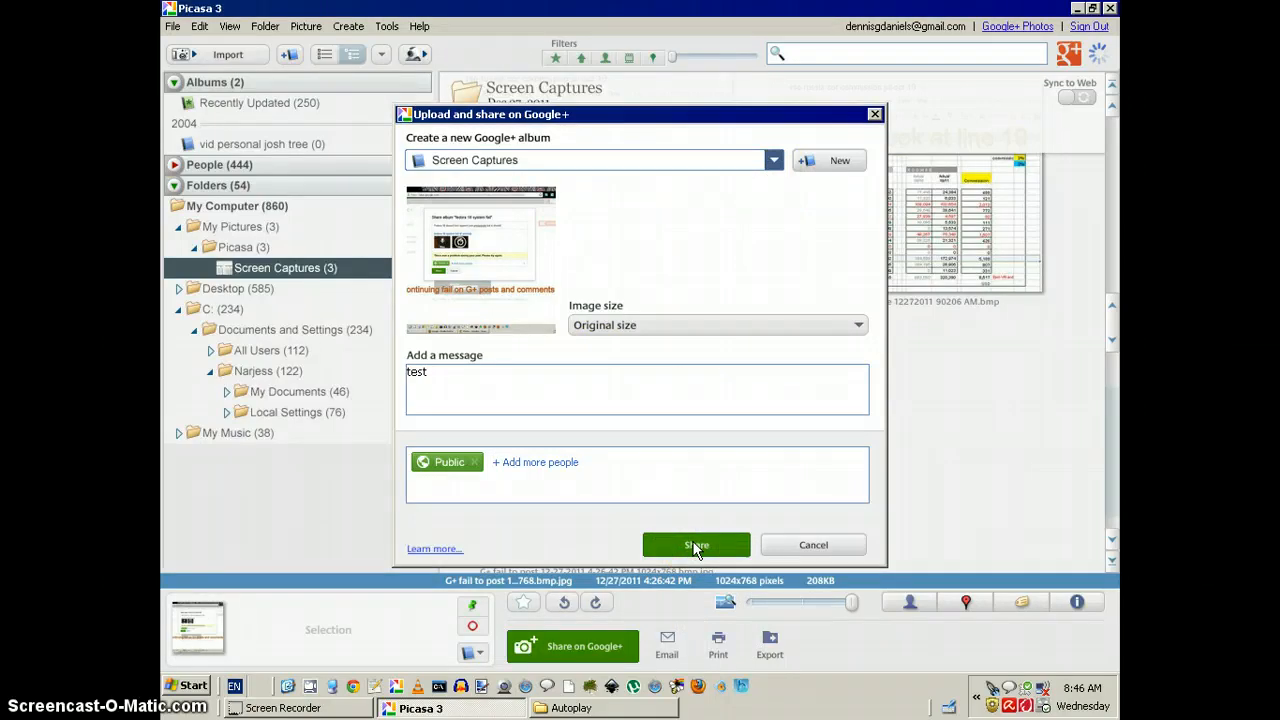
{"action": "left_click", "coordinate": [696, 545]}
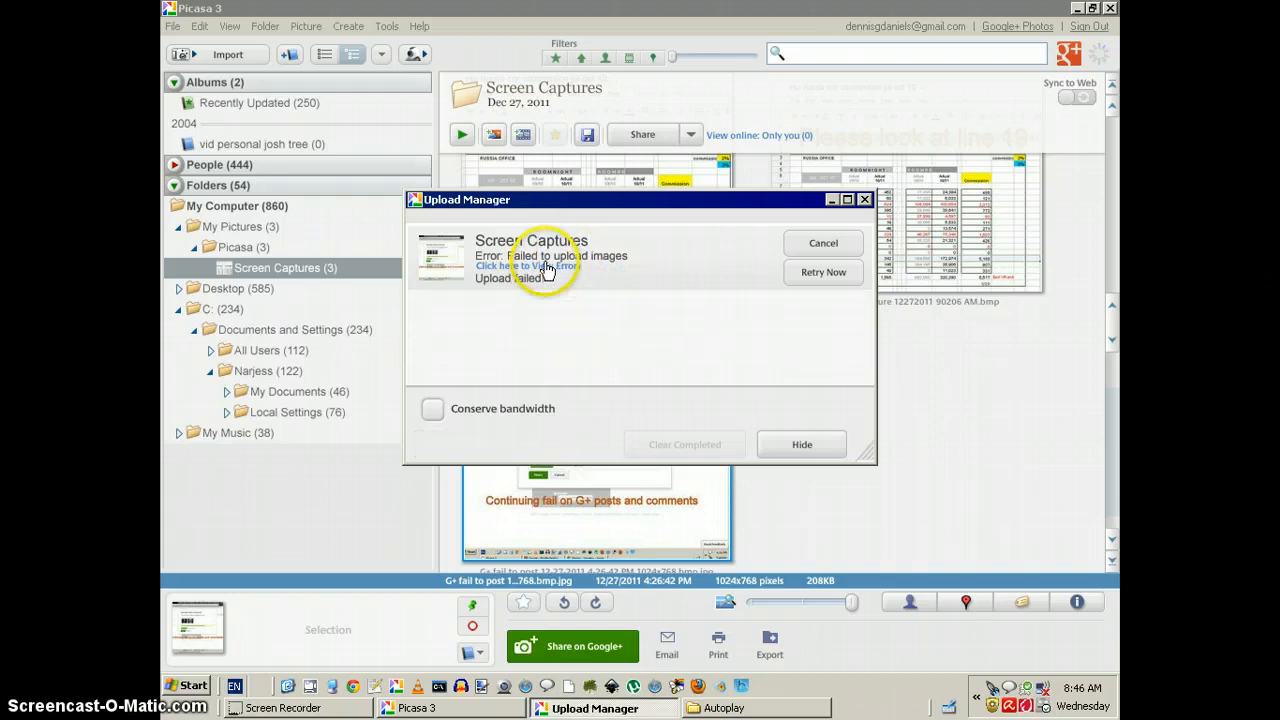
Review and dismiss the upload error, hide the Upload Manager, and select the failed screenshot.
{"action": "left_click", "coordinate": [526, 265]}
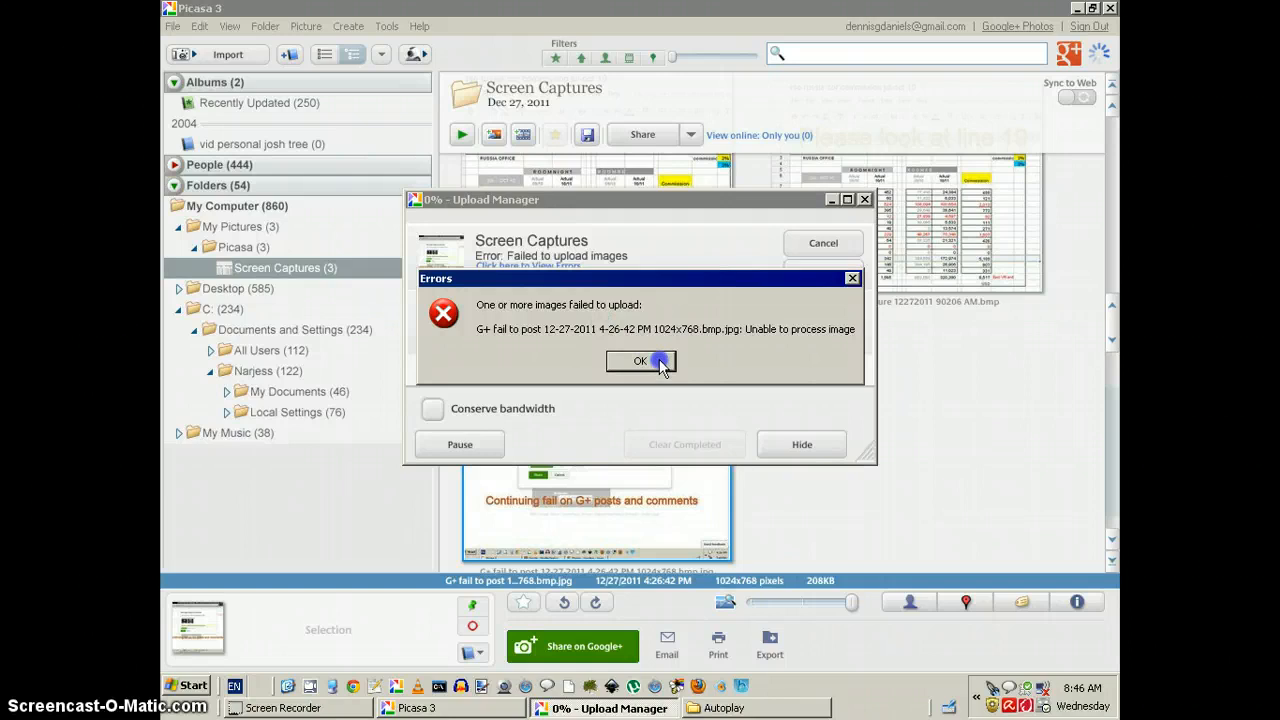
{"action": "left_click", "coordinate": [641, 361]}
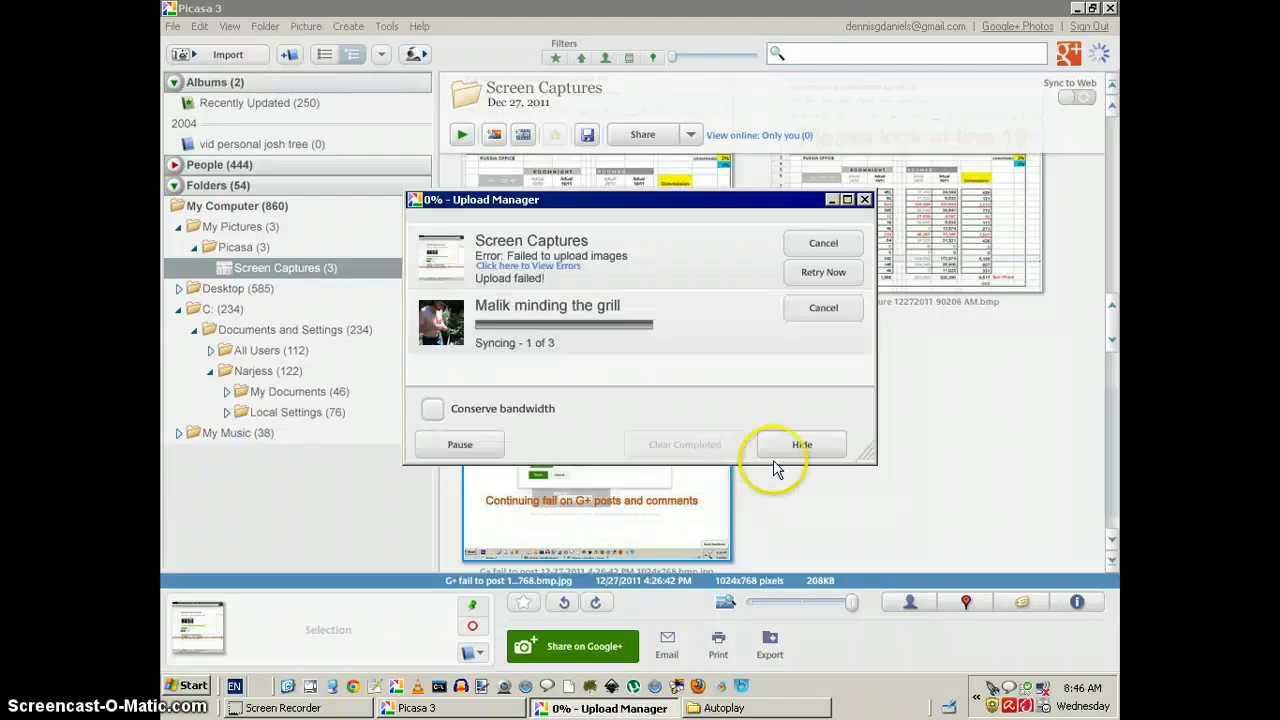
{"action": "left_click", "coordinate": [801, 444]}
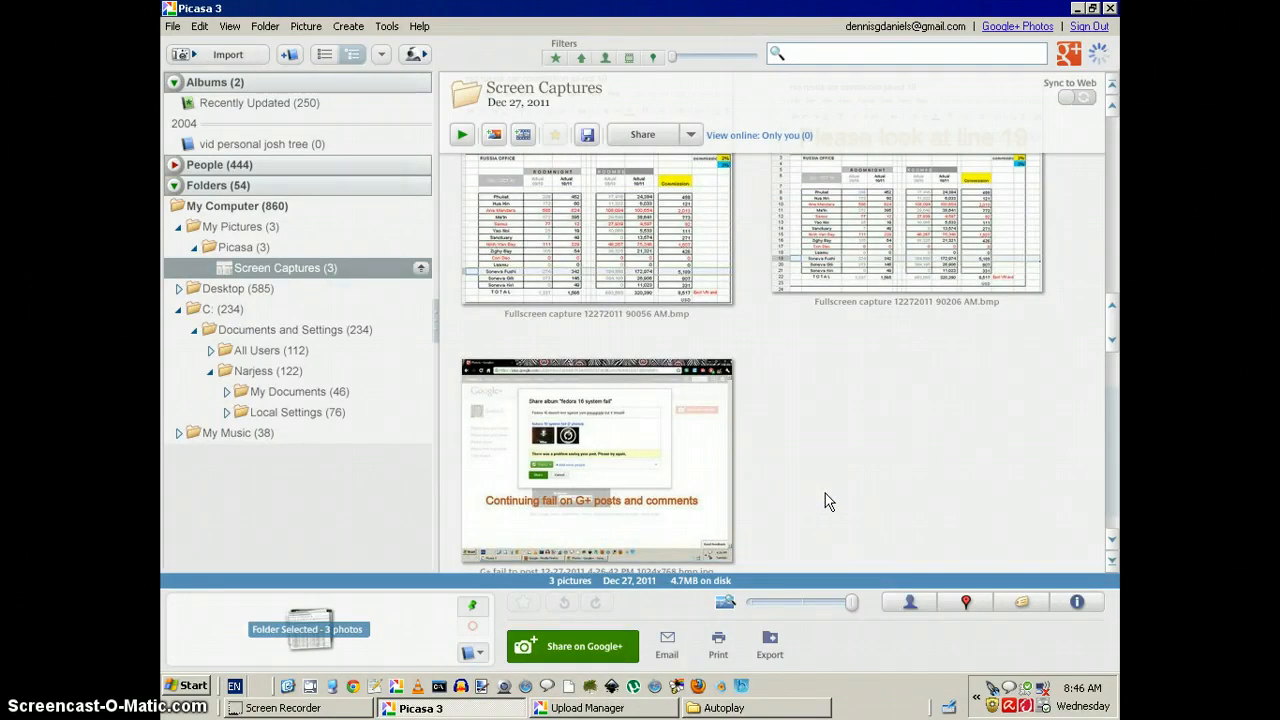
{"action": "left_click", "coordinate": [597, 460]}
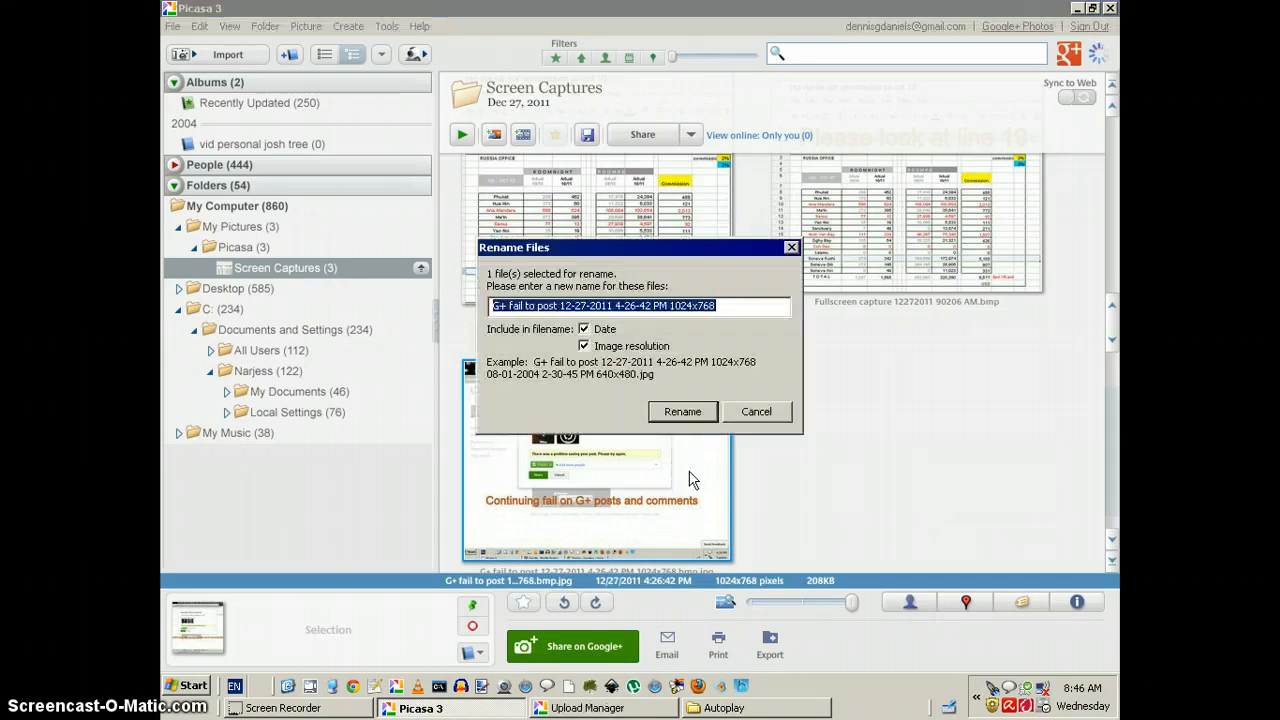
Rename the failed screenshot to 'test' in the Rename Files dialog.
{"action": "type", "text": "test"}
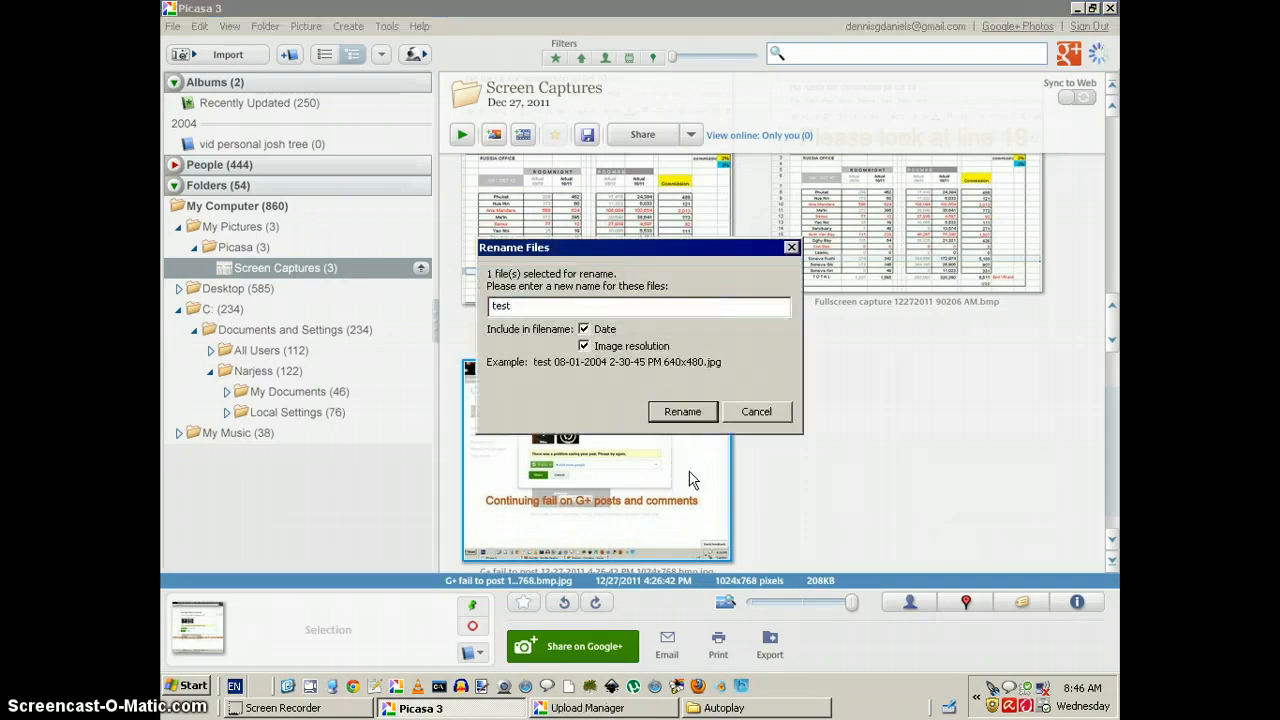
{"action": "left_click", "coordinate": [682, 411]}
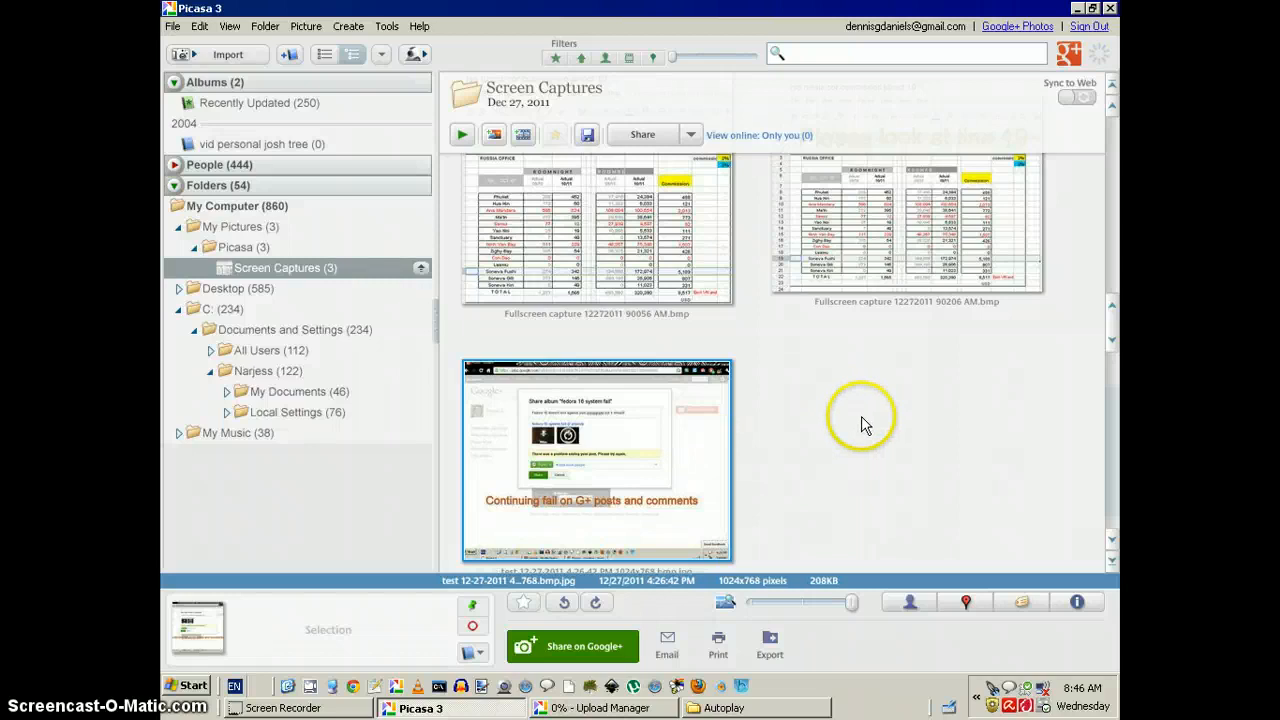
{"action": "mouse_move", "coordinate": [805, 448]}
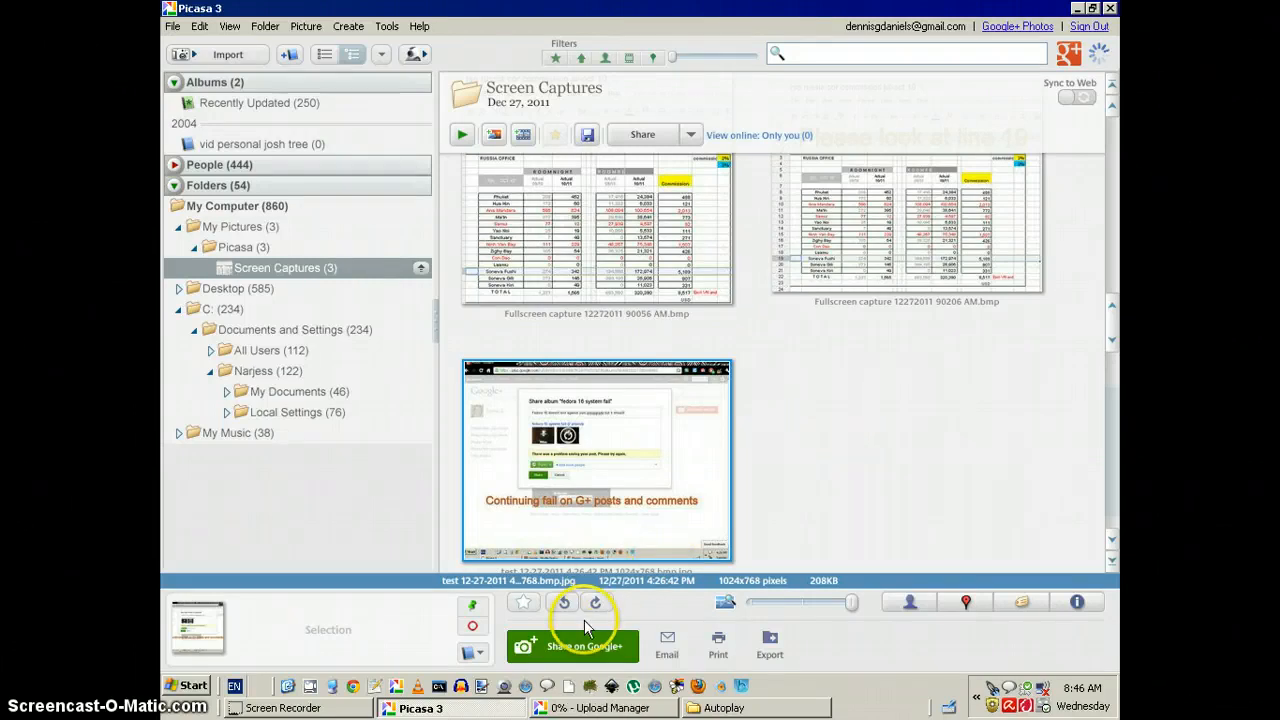
Post the screenshot publicly on Google+ with message 'tesest', then view the uploaded album online.
{"action": "left_click", "coordinate": [572, 645]}
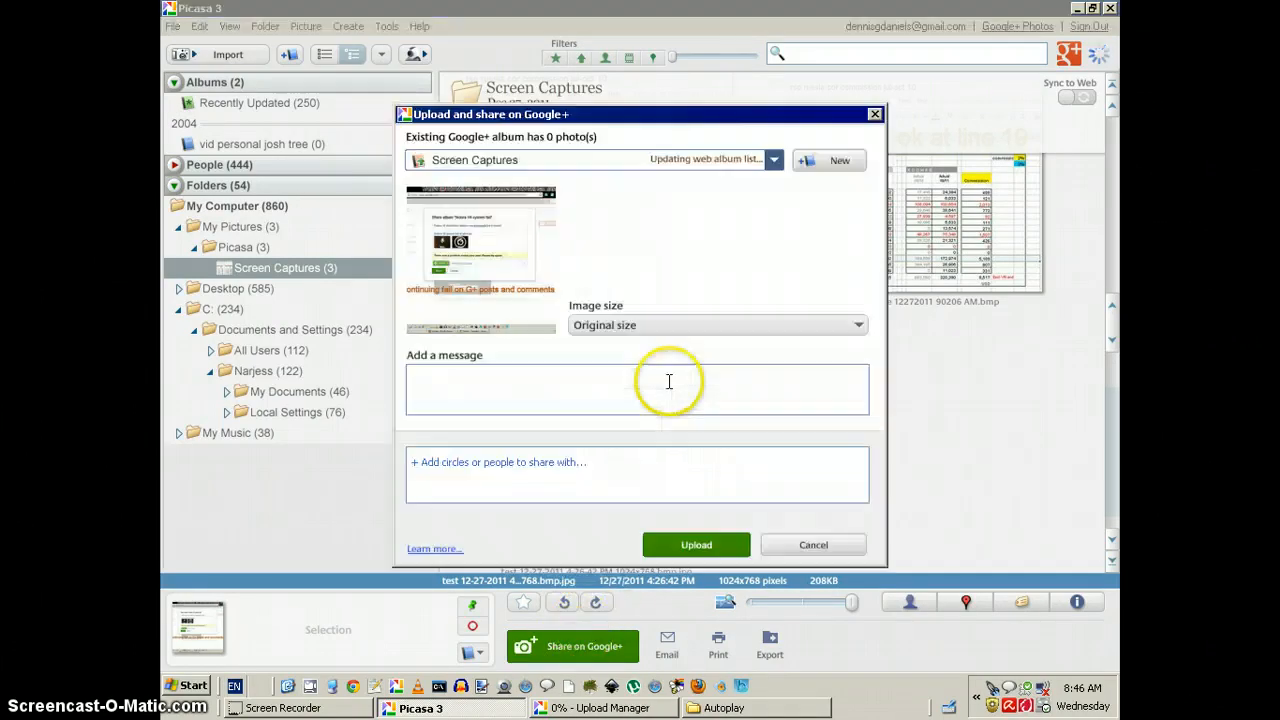
{"action": "type", "text": "tesest"}
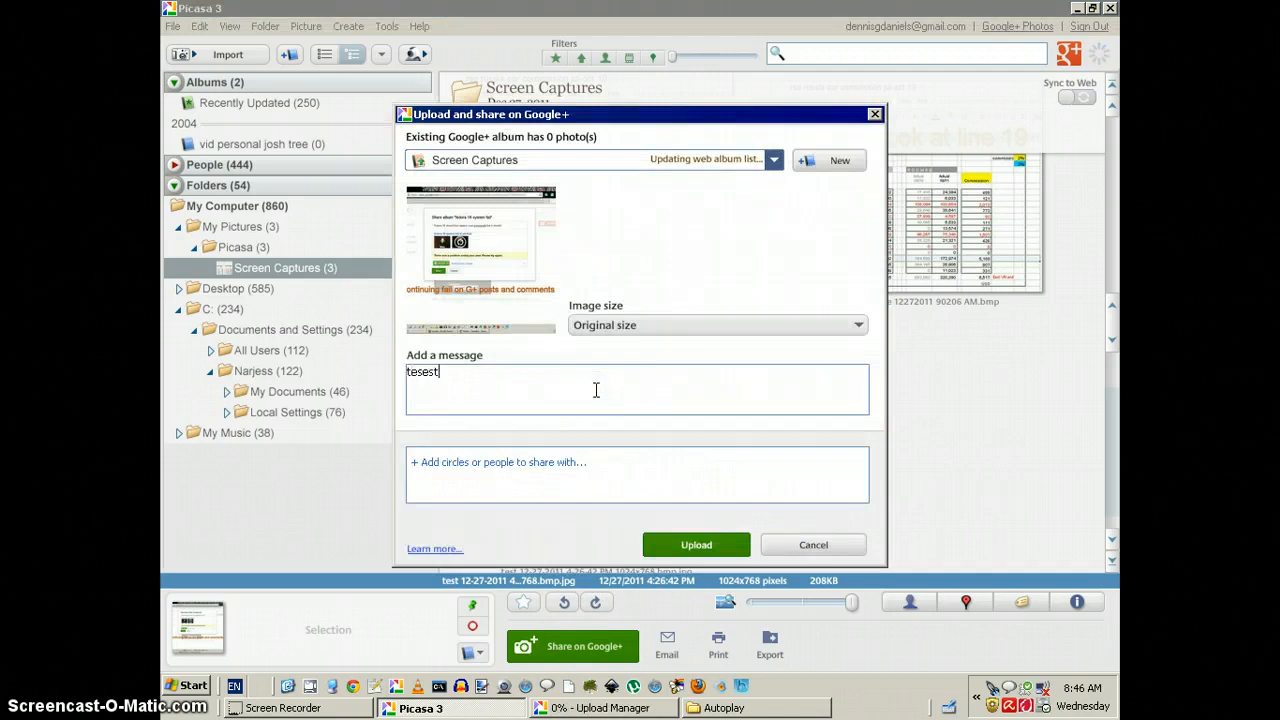
{"action": "left_click", "coordinate": [497, 462]}
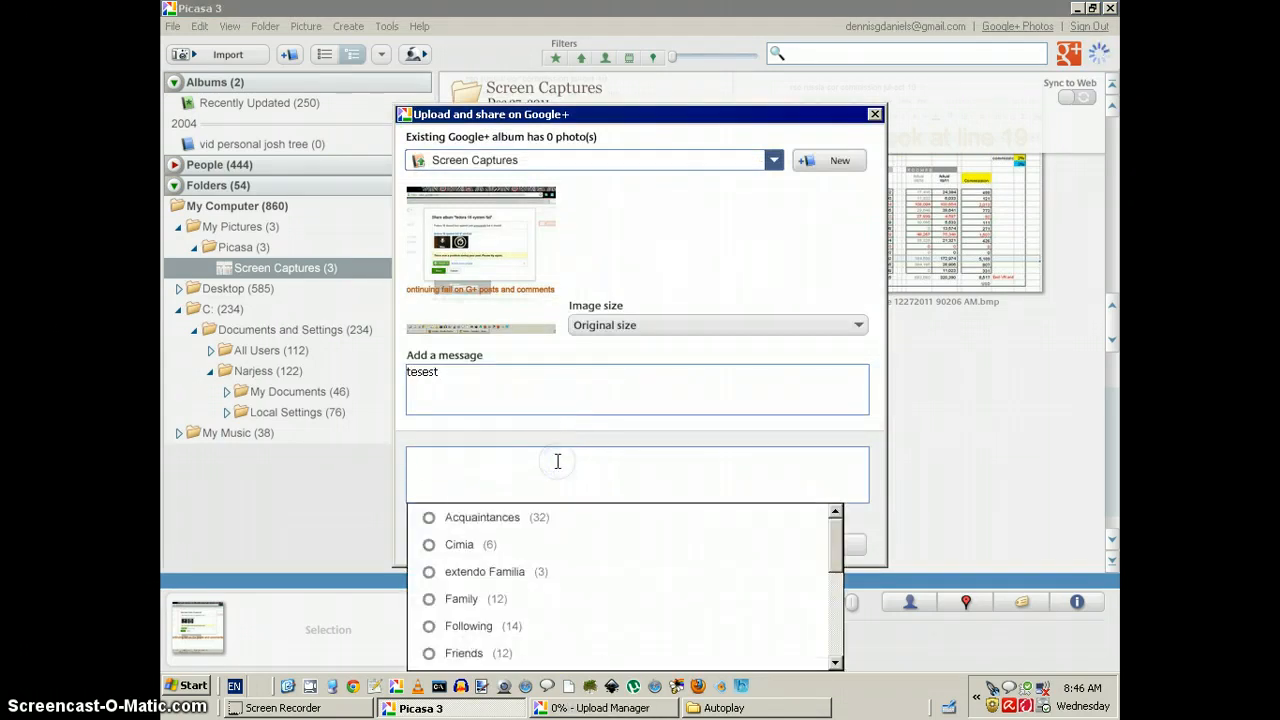
{"action": "type", "text": "pub"}
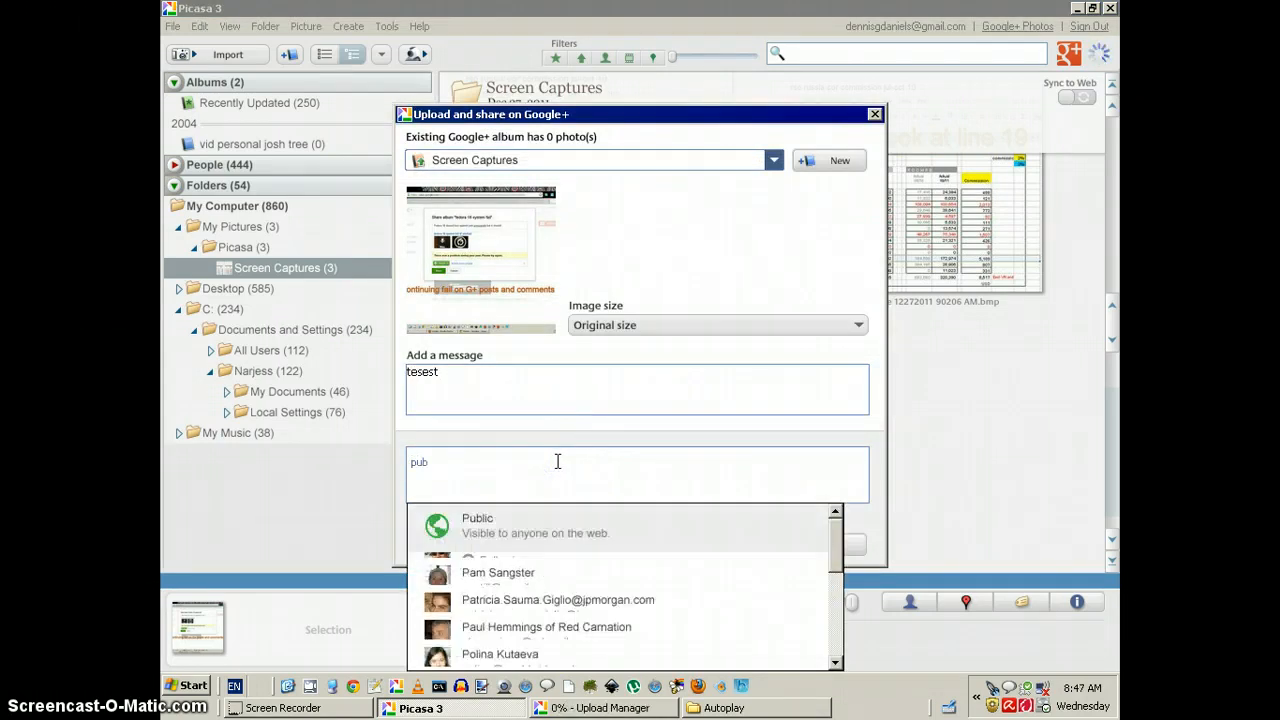
{"action": "left_click", "coordinate": [477, 518]}
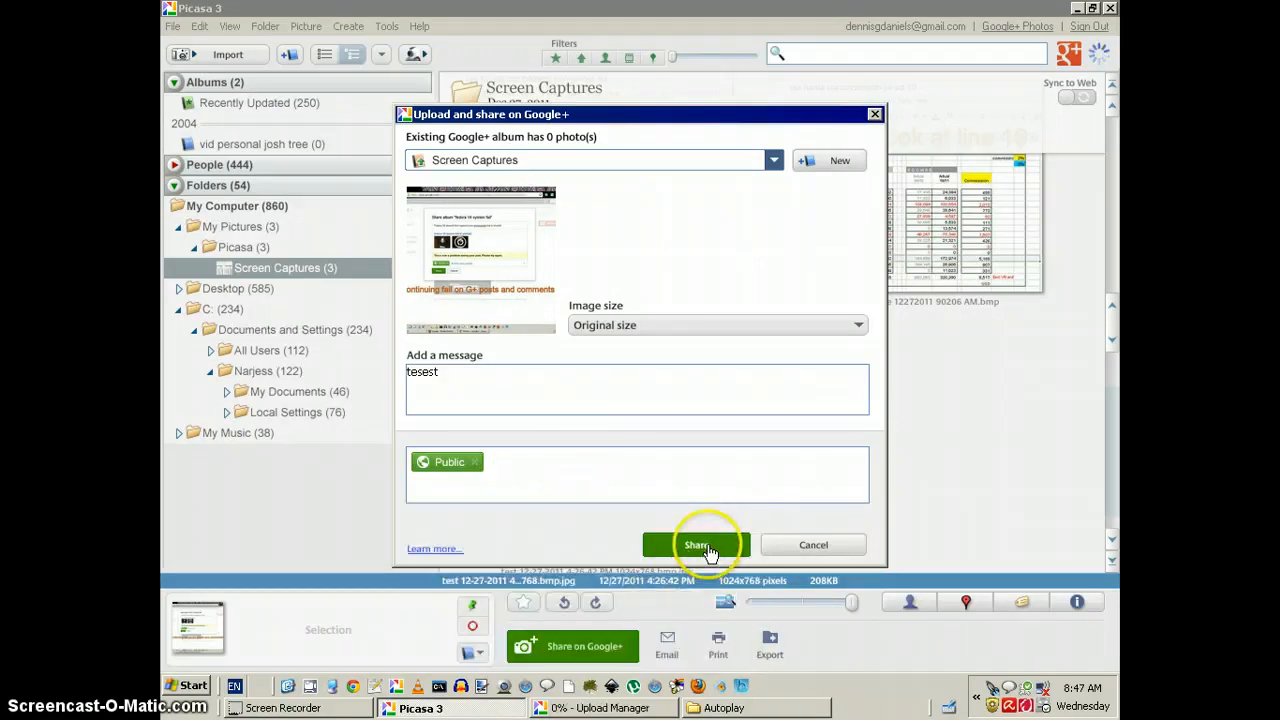
{"action": "left_click", "coordinate": [697, 545]}
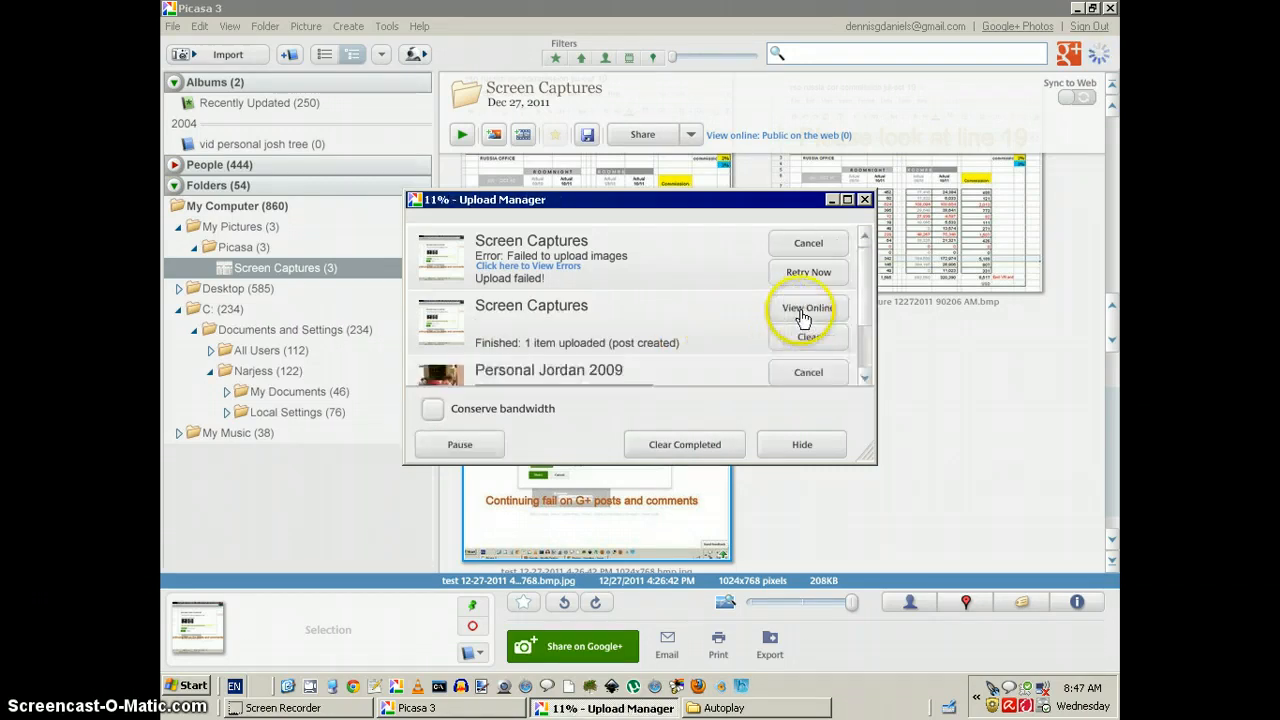
{"action": "left_click", "coordinate": [807, 308]}
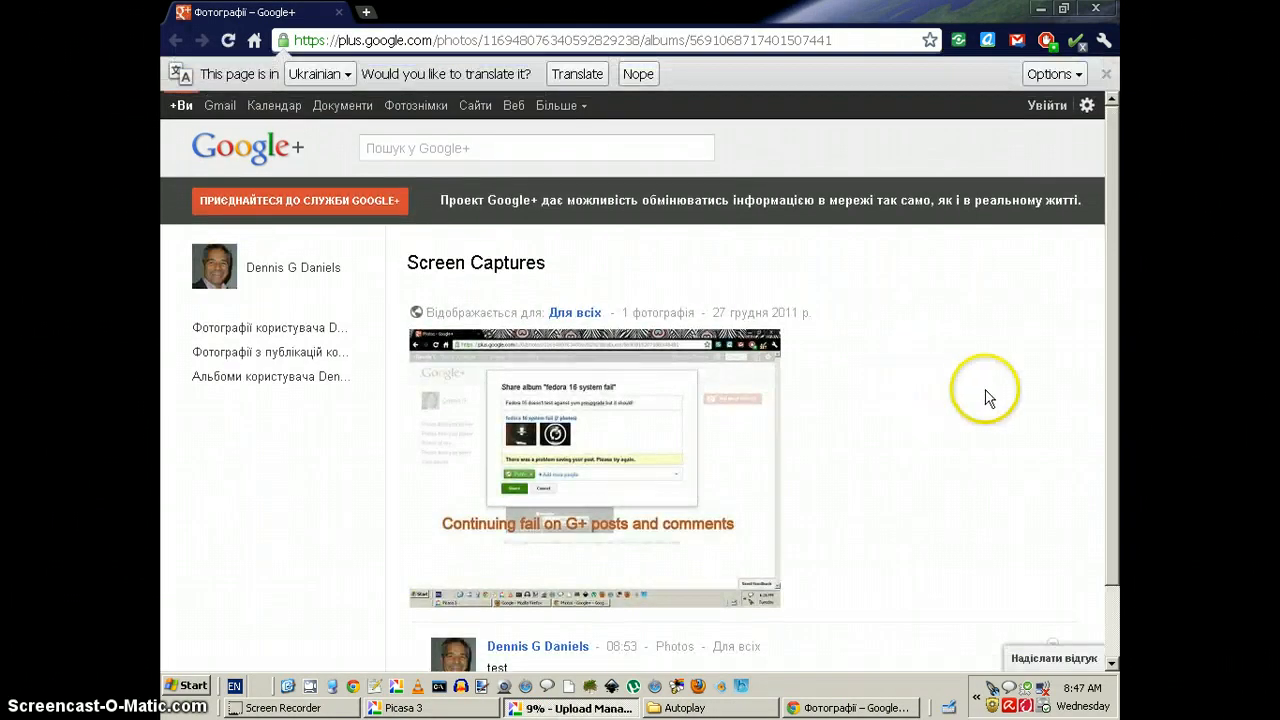
{"action": "mouse_move", "coordinate": [1035, 350]}
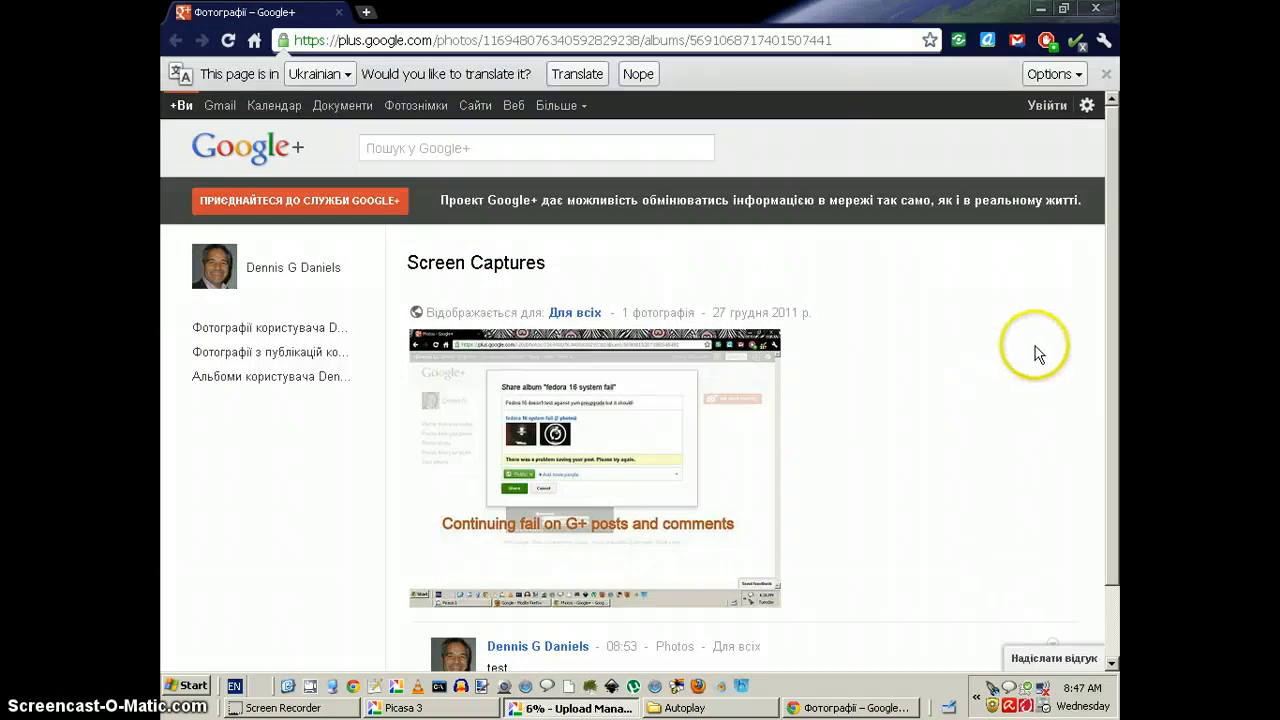
{"action": "scroll", "scroll_direction": "down", "scroll_amount": 3}
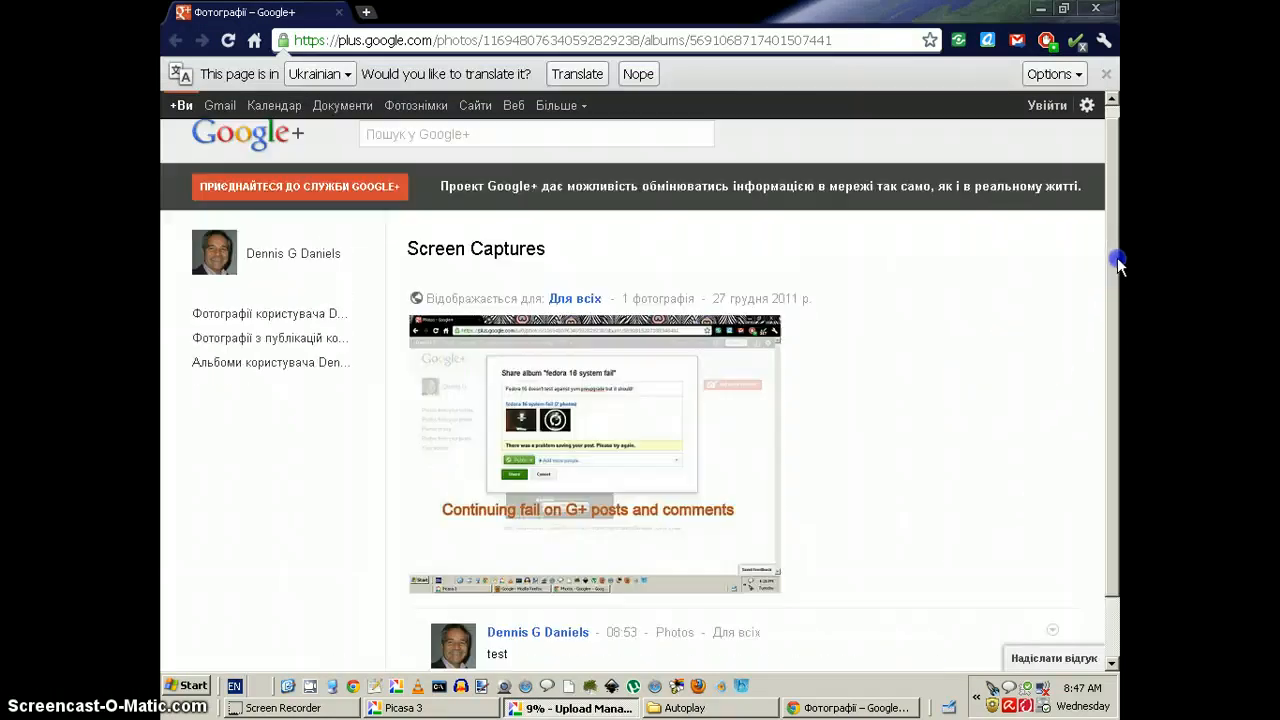
{"action": "scroll", "scroll_direction": "down", "scroll_amount": 3}
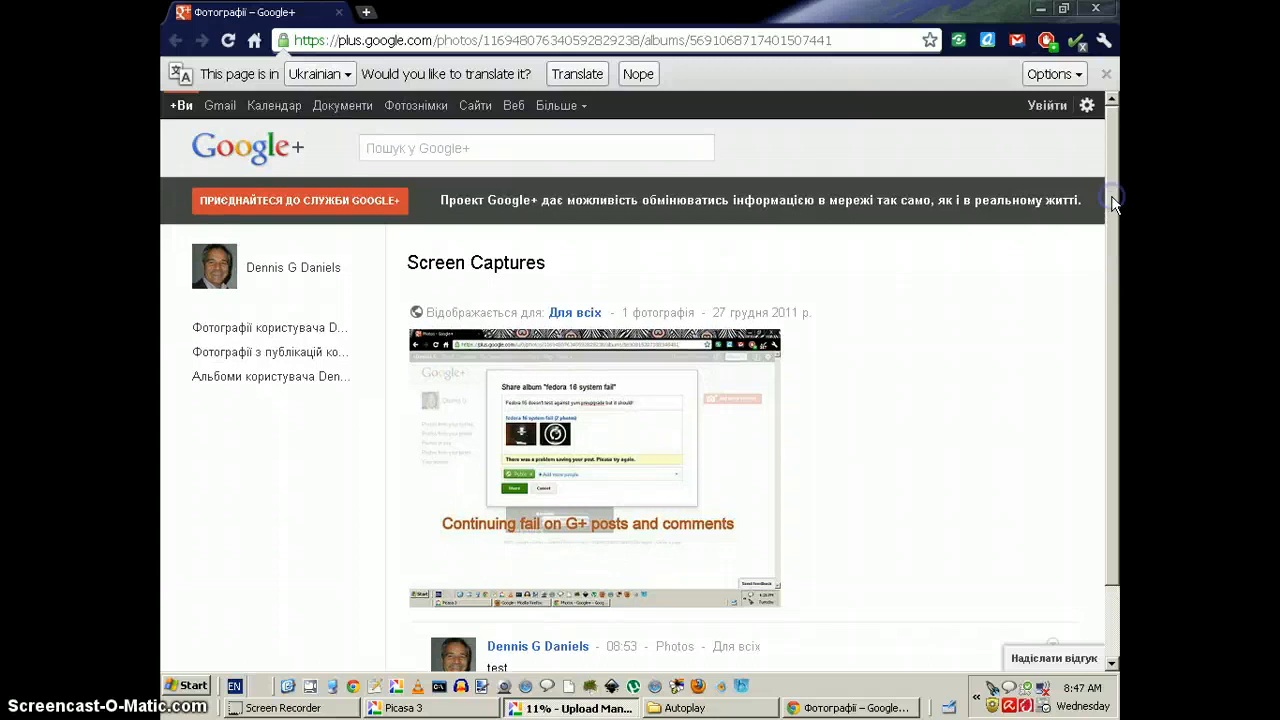